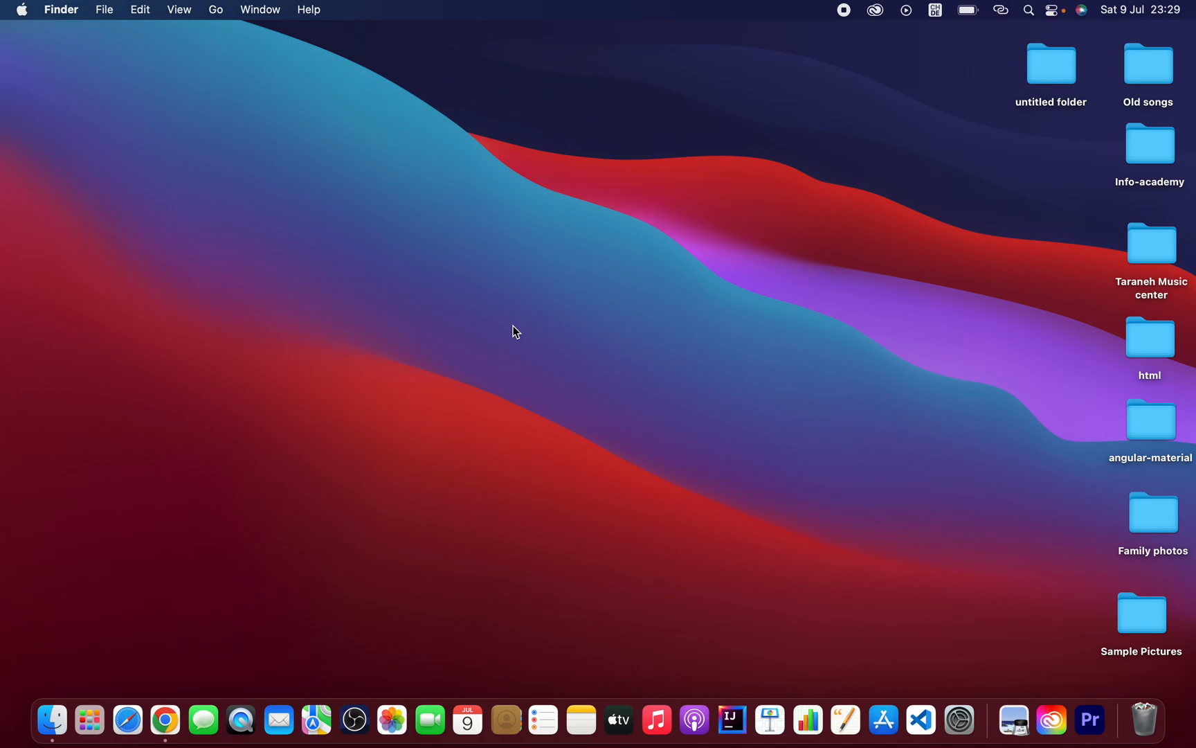
pyautogui.moveTo(241, 569)
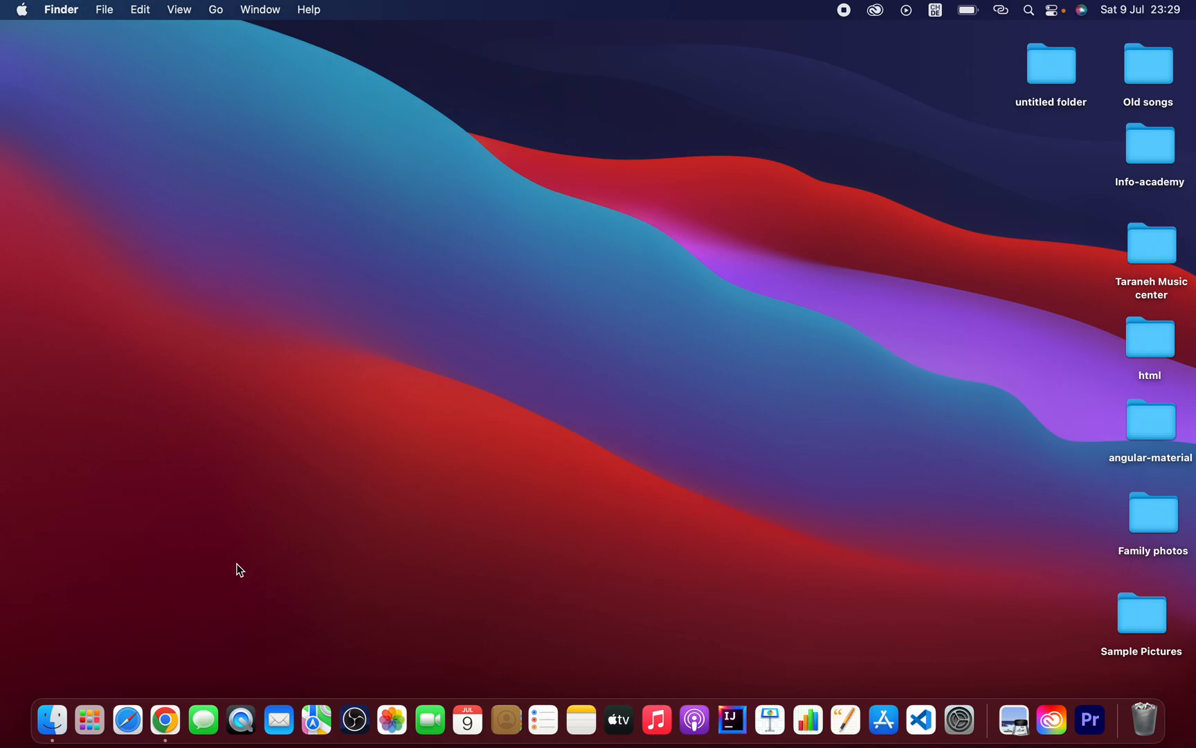
# Open Launchpad from the Dock to show the grid of installed apps
pyautogui.click(88, 717)
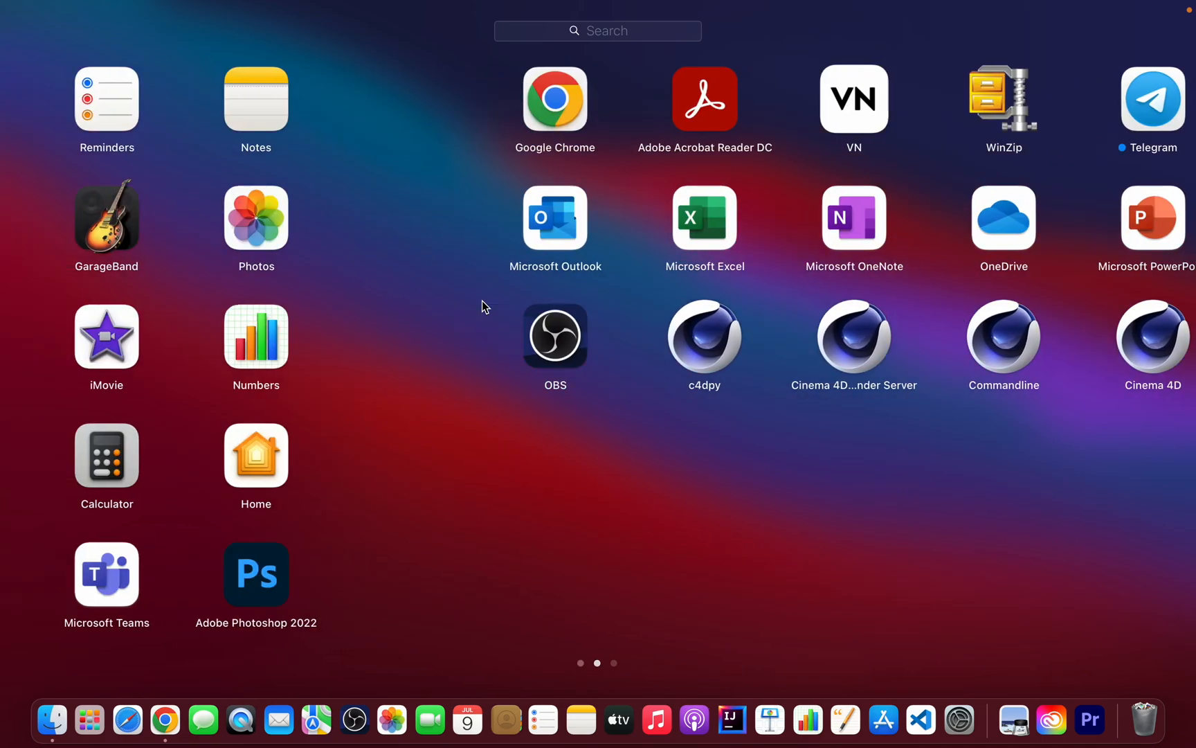
# Swipe to Launchpad's second page showing Chrome, Office, Zoom and the Cinema 4D tools
pyautogui.hscroll(-3)
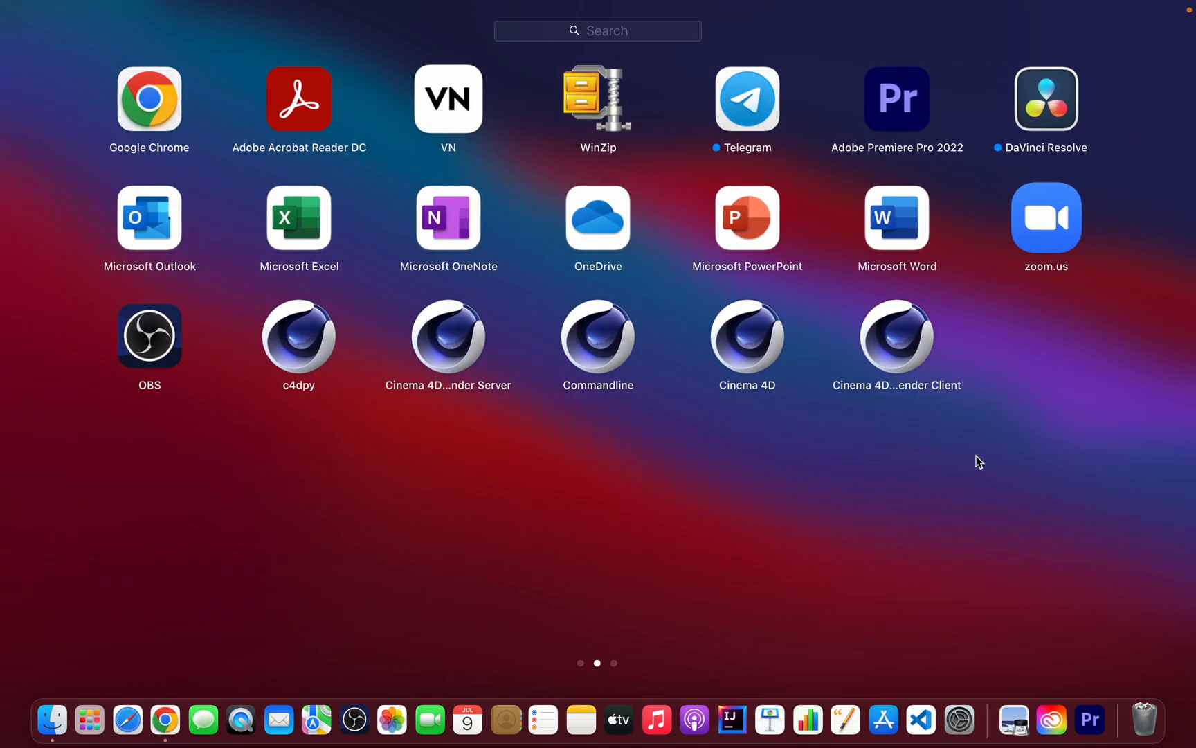
pyautogui.moveTo(693, 416)
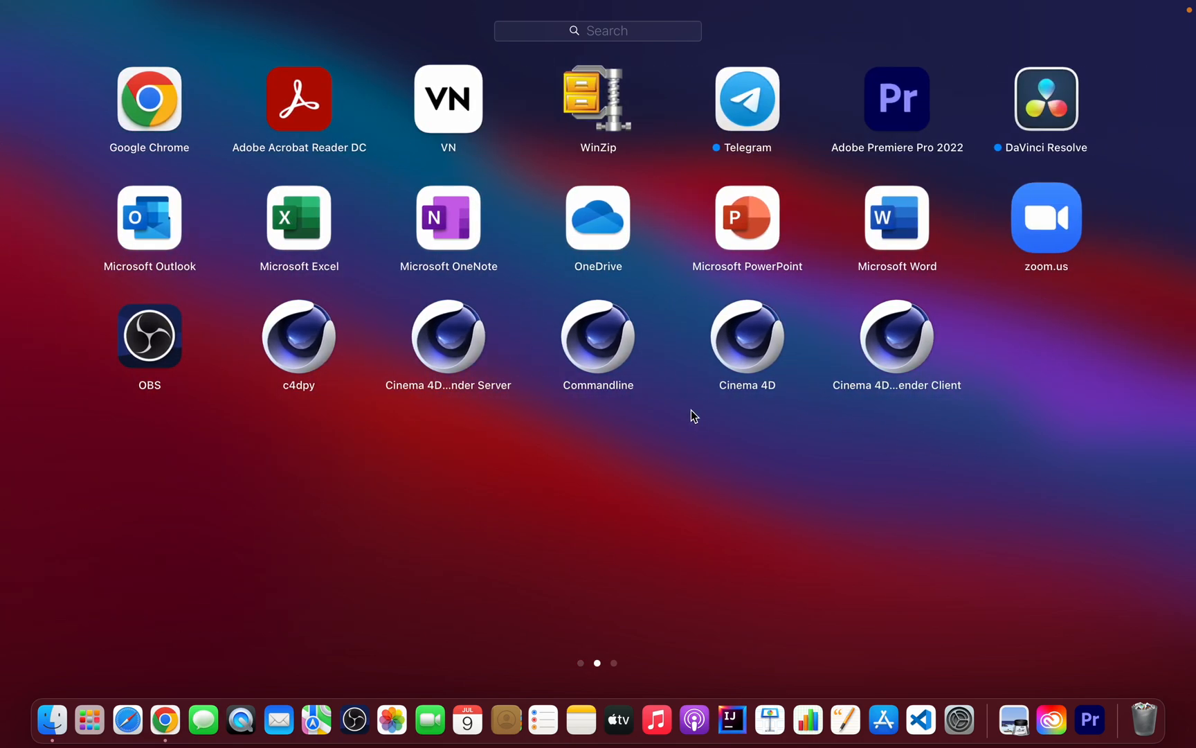
pyautogui.moveTo(861, 283)
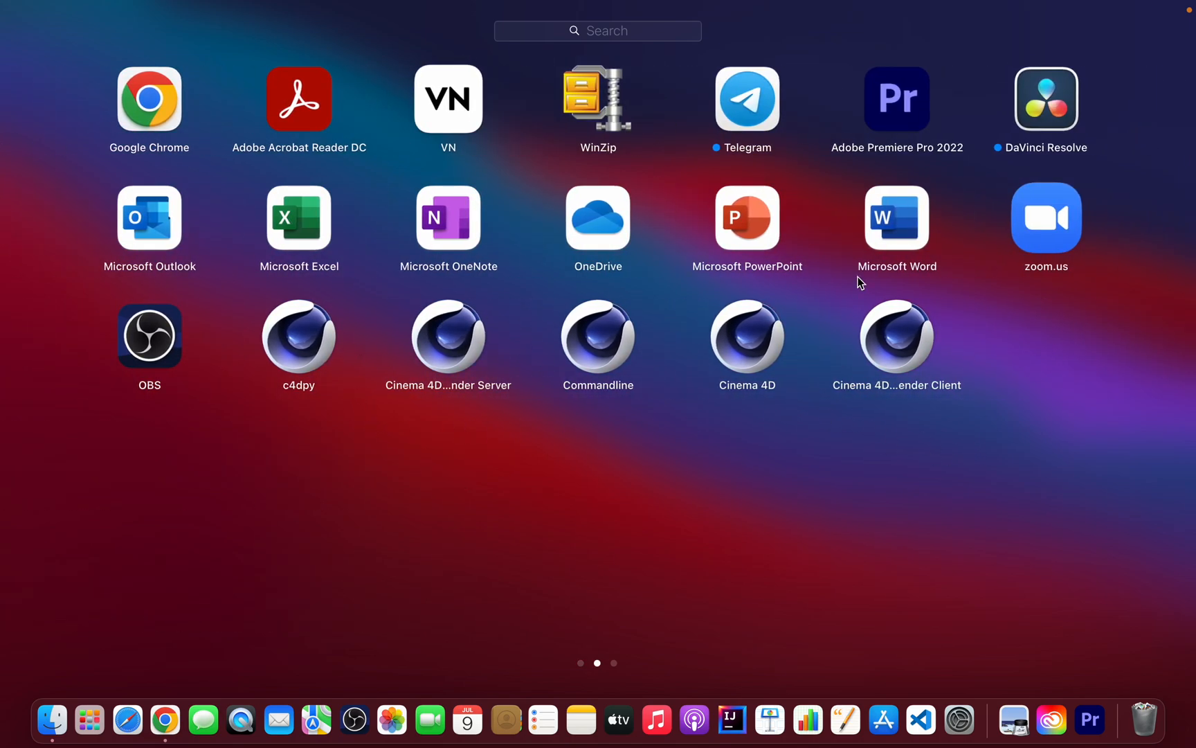
pyautogui.moveTo(740, 394)
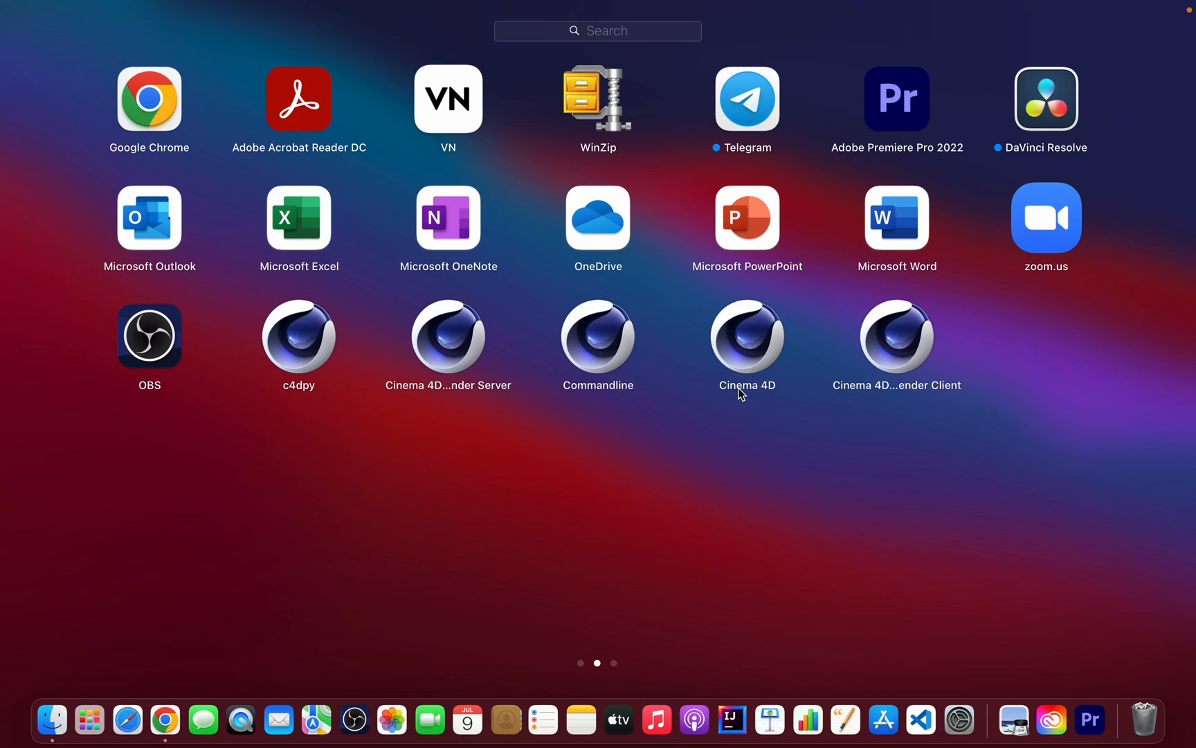
pyautogui.moveTo(555, 436)
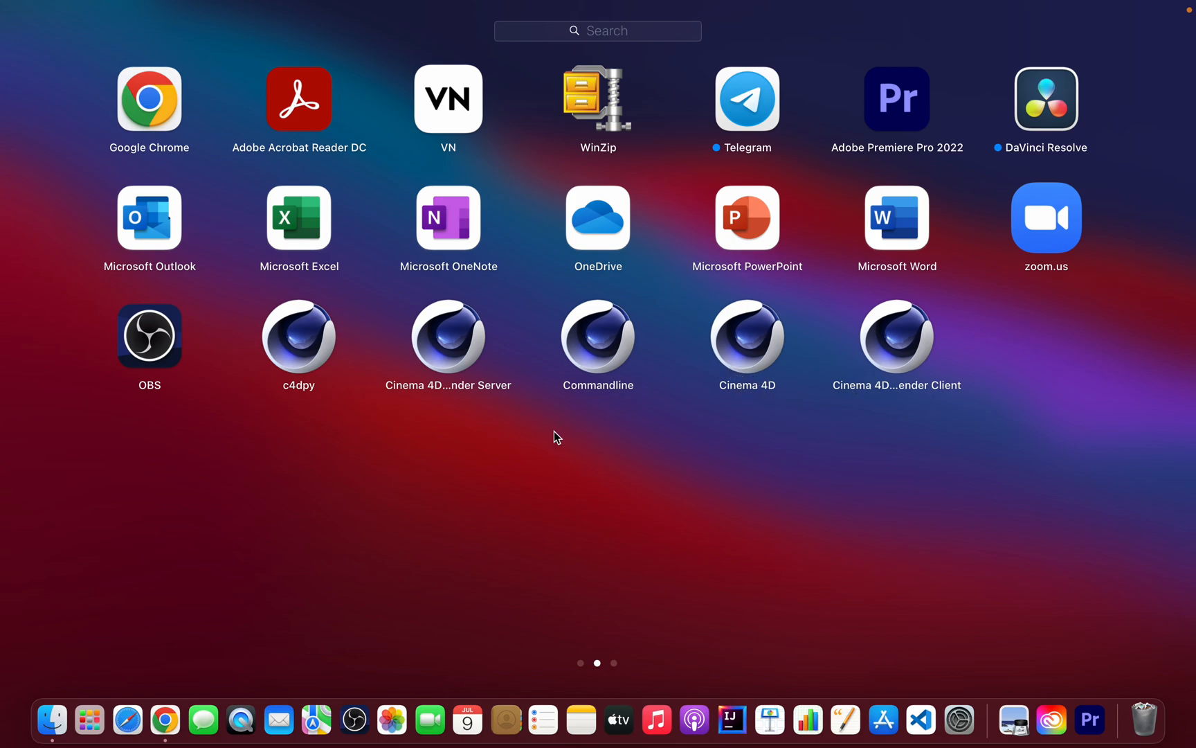
pyautogui.moveTo(491, 394)
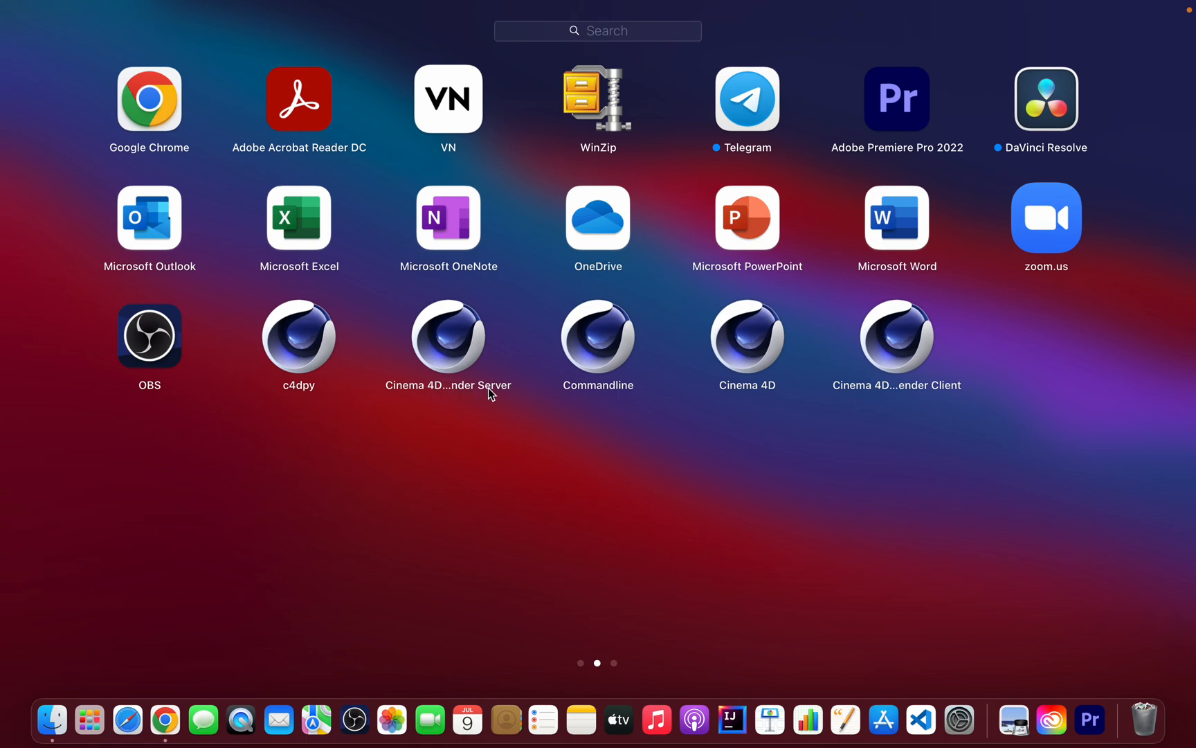
pyautogui.moveTo(604, 472)
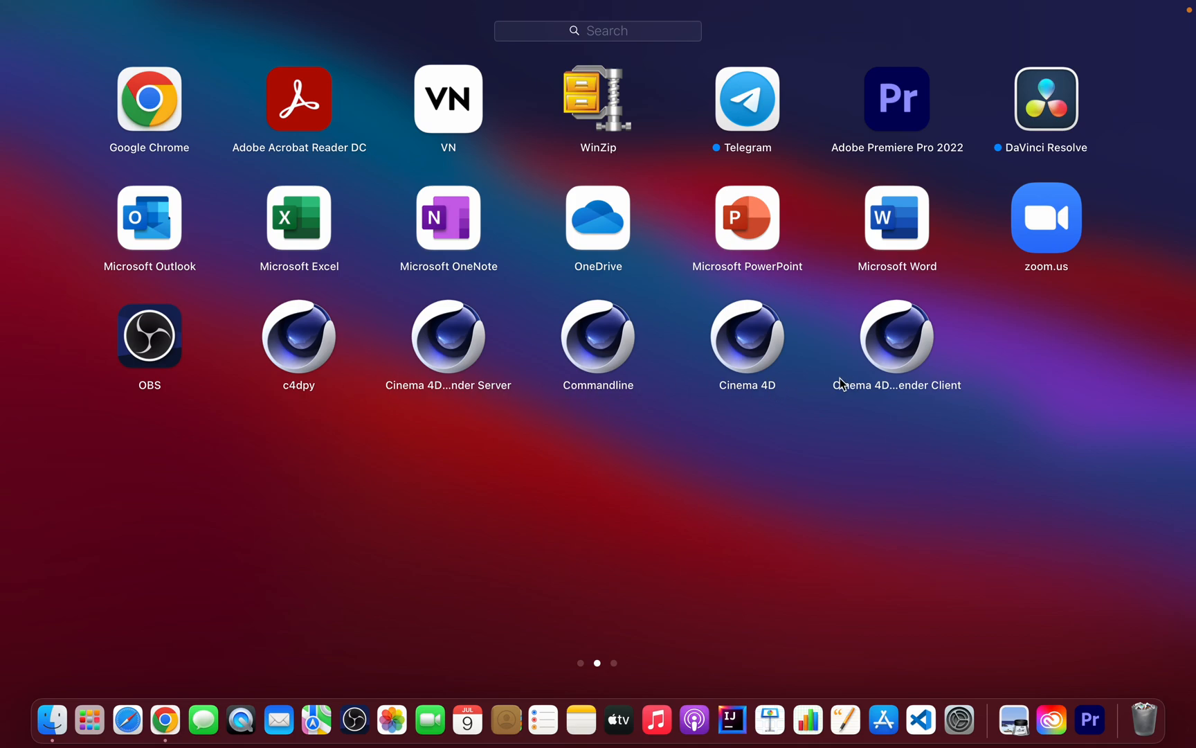
pyautogui.moveTo(666, 426)
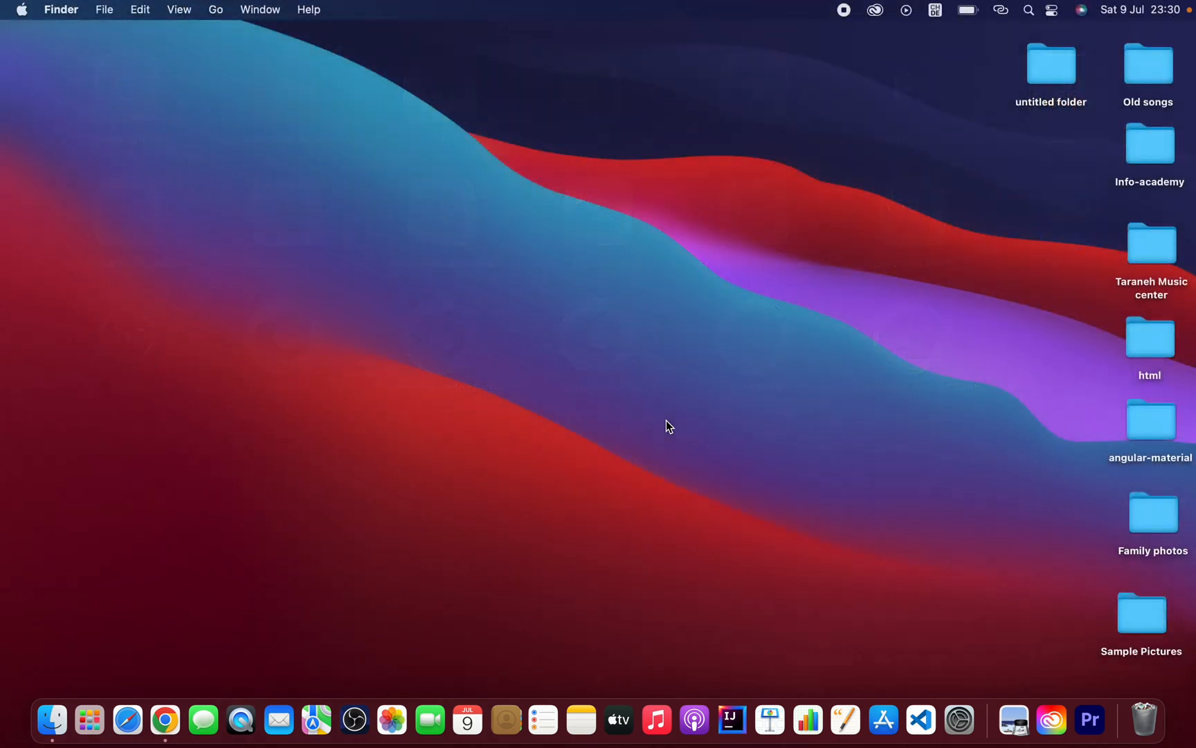
pyautogui.moveTo(52, 720)
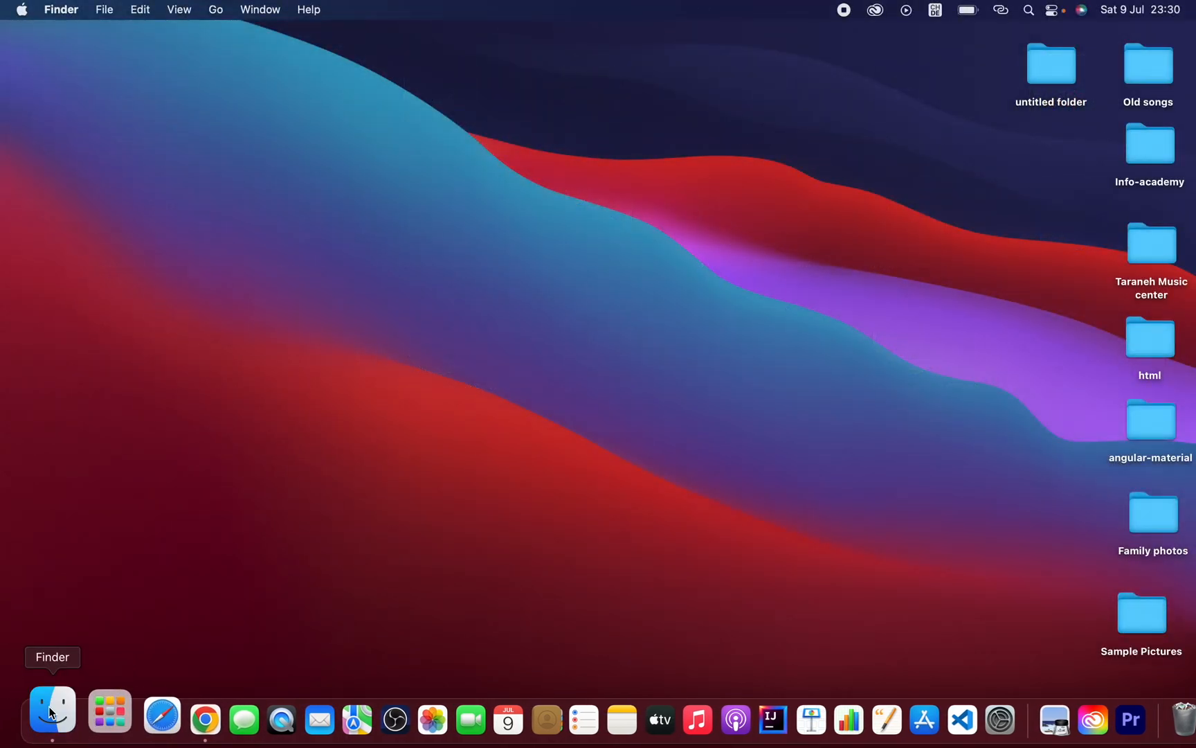
# Open a Finder window on the Applications folder and scroll through its list
pyautogui.click(52, 710)
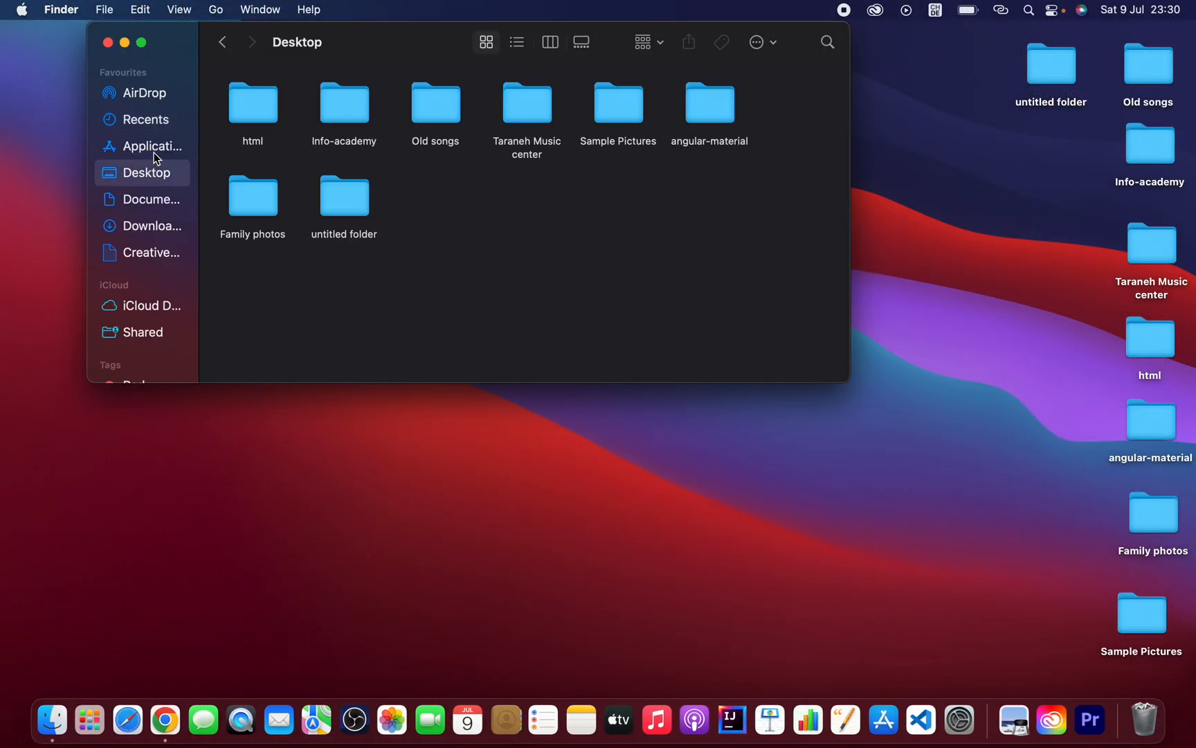
pyautogui.click(150, 145)
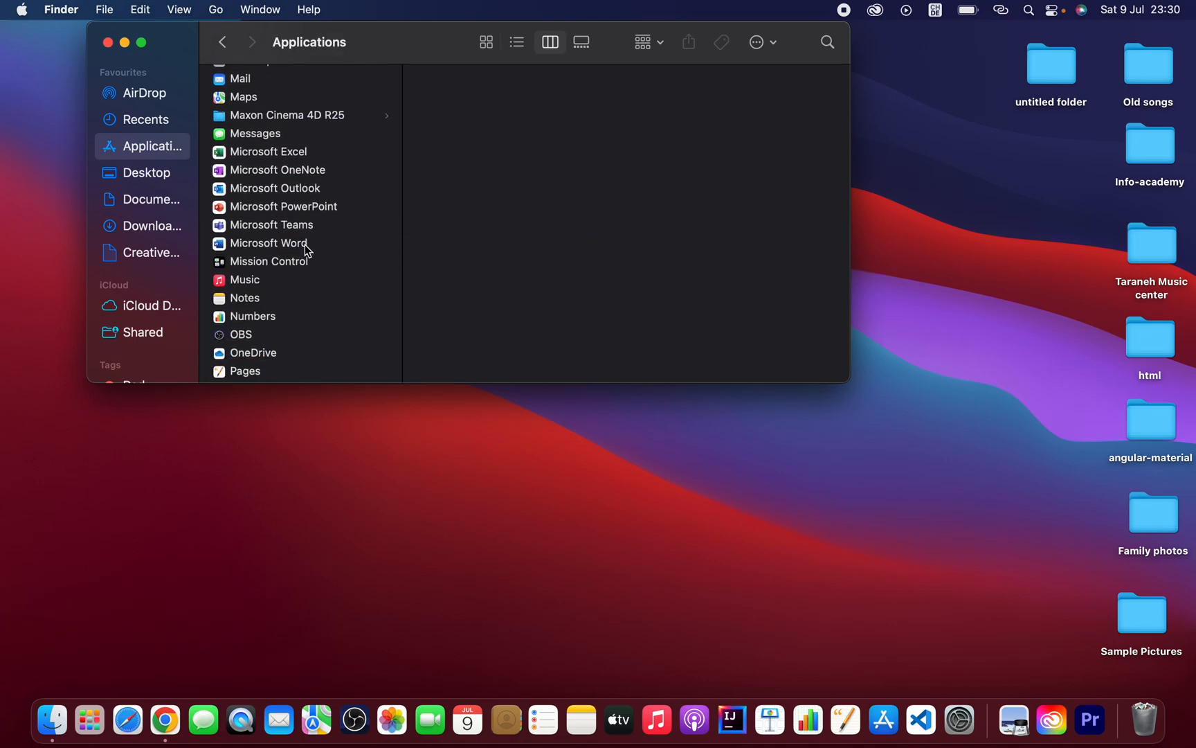
pyautogui.scroll(3)
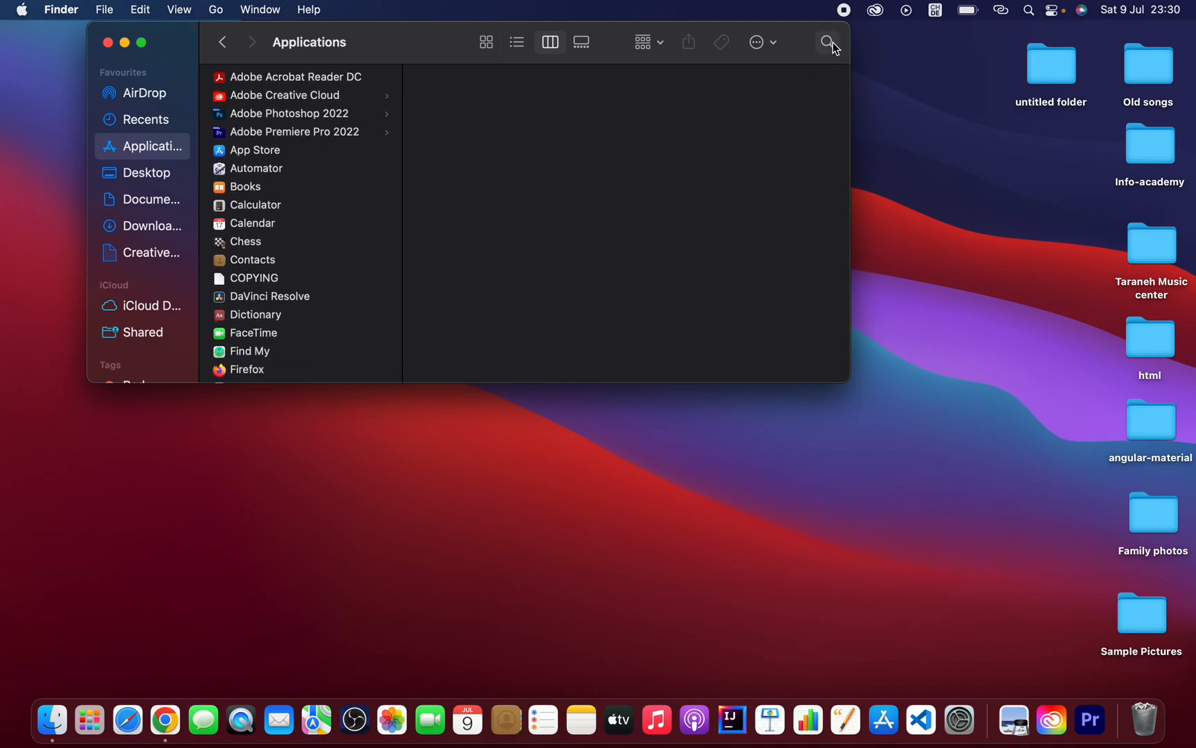
# Search This Mac for 'cinema 4d', listing Cinema 4D, Team Render Client and Team Render Server
pyautogui.click(829, 43)
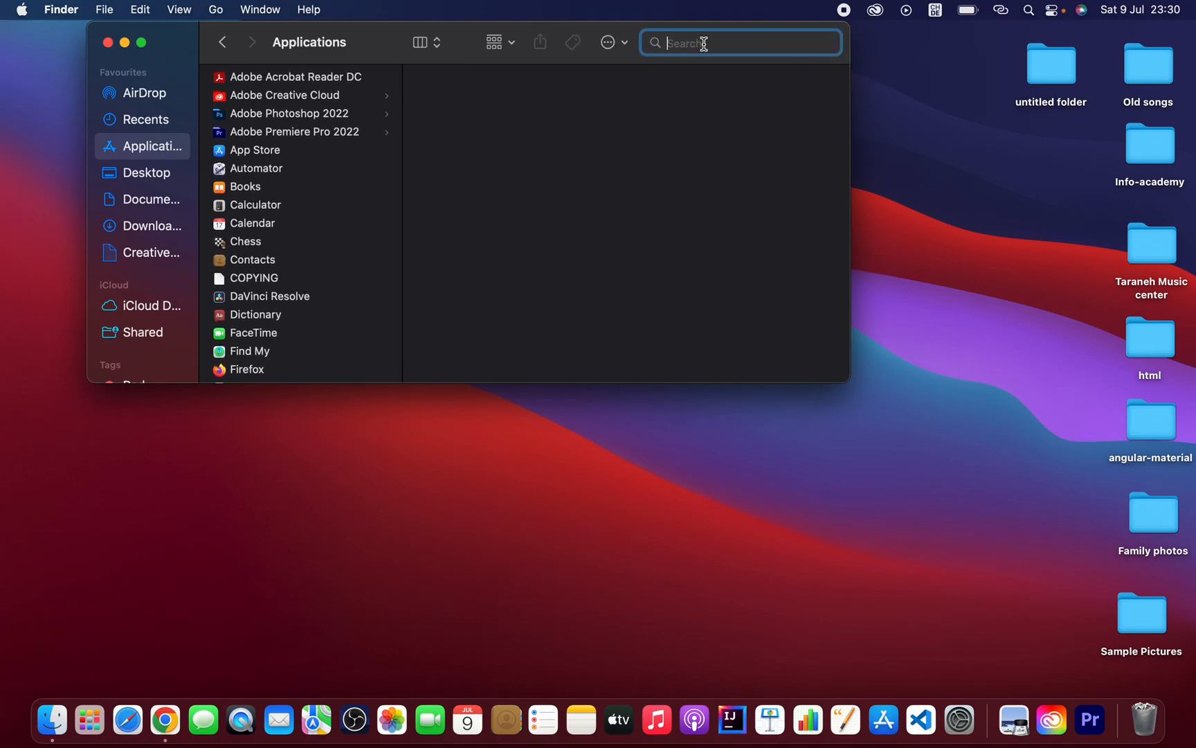
pyautogui.write('ci')
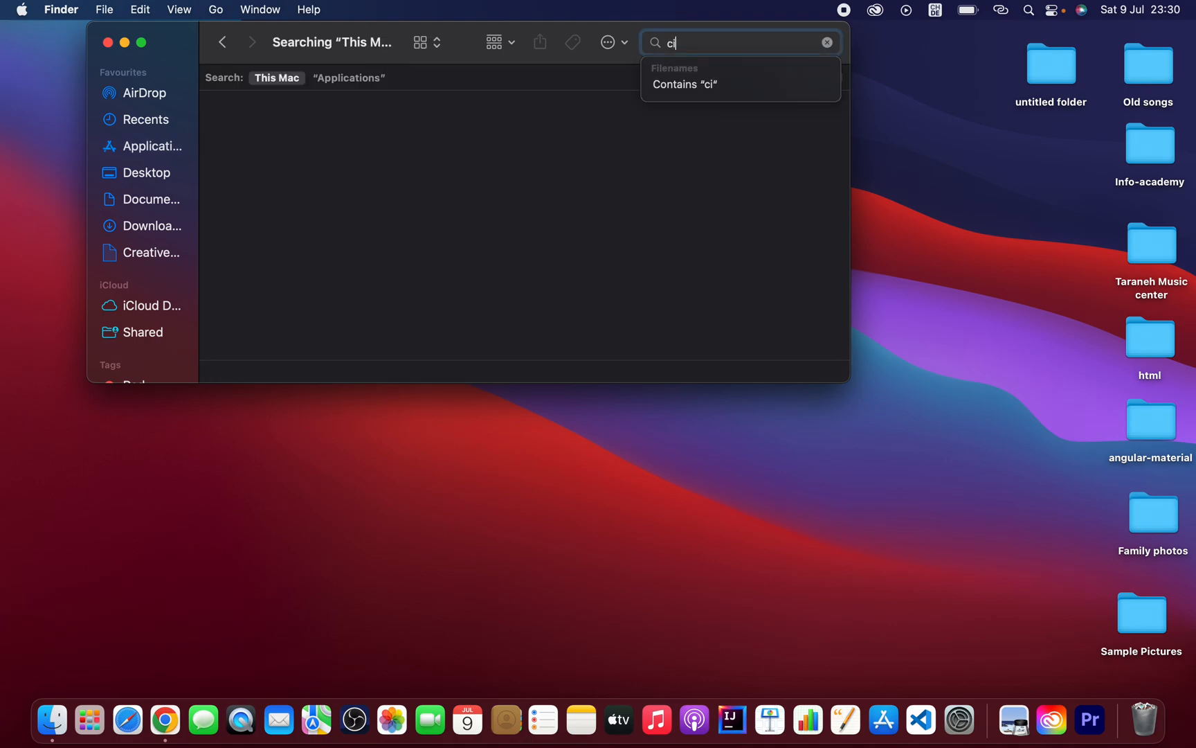
pyautogui.write('nema')
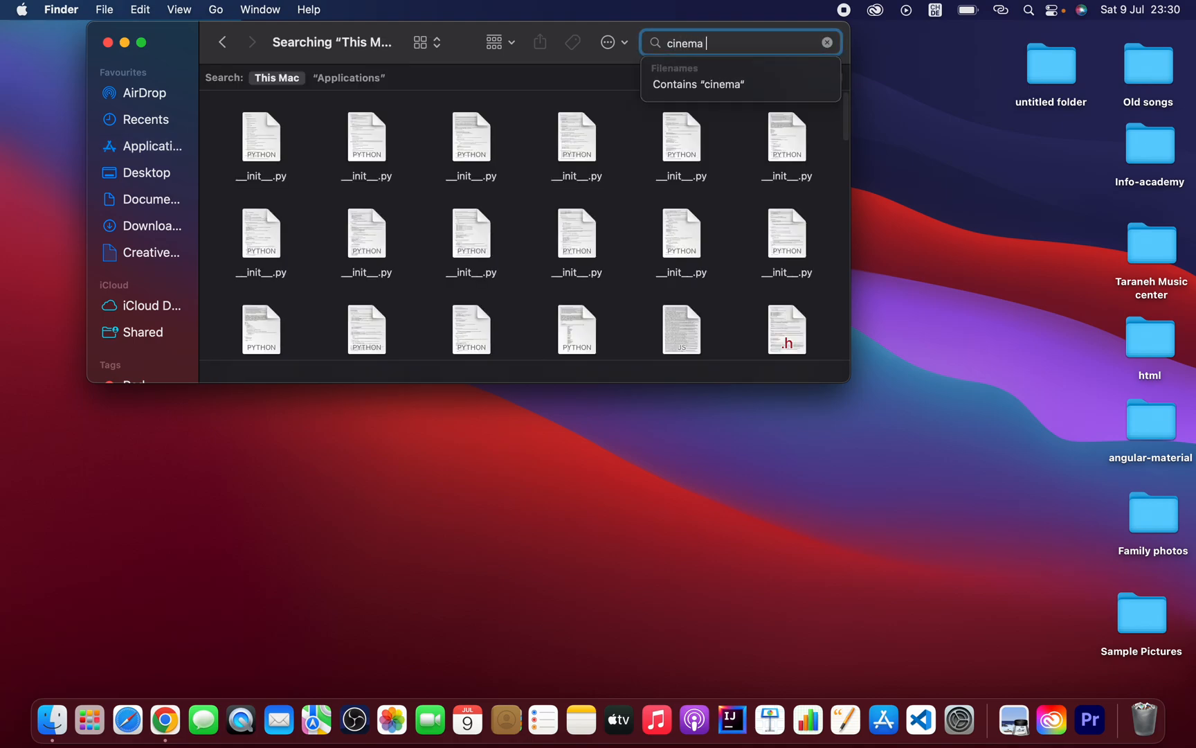
pyautogui.write('4d')
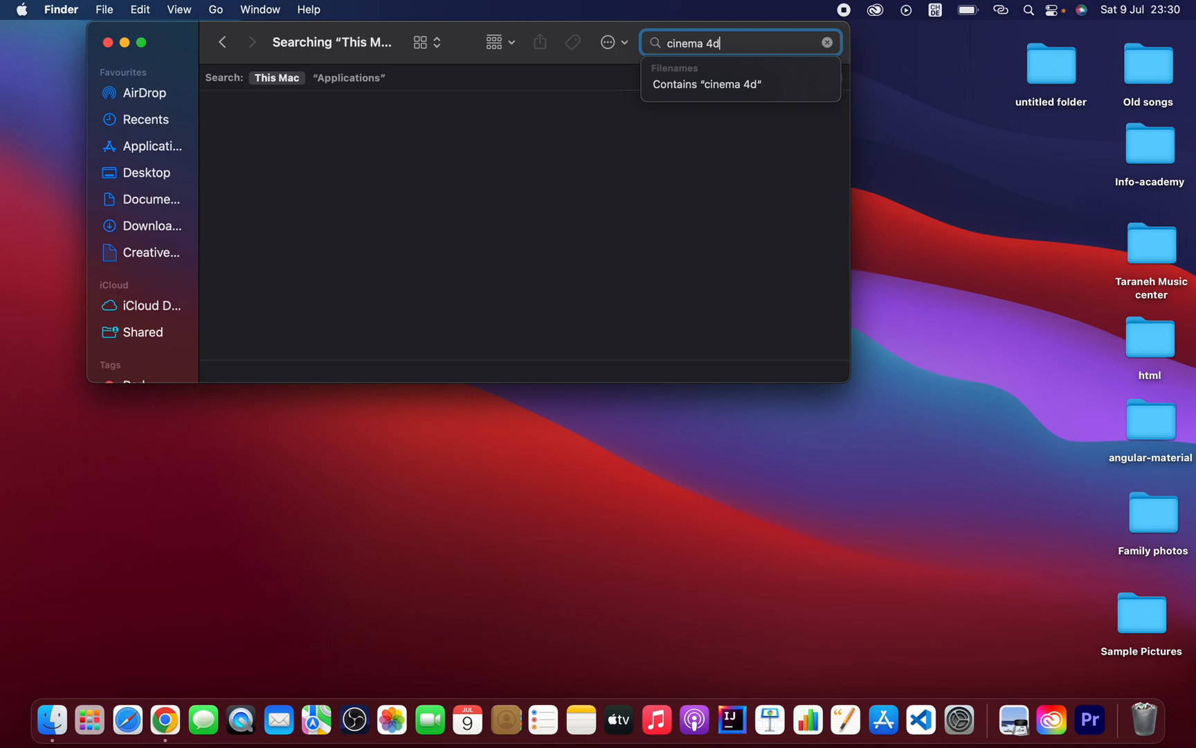
pyautogui.press('Return')
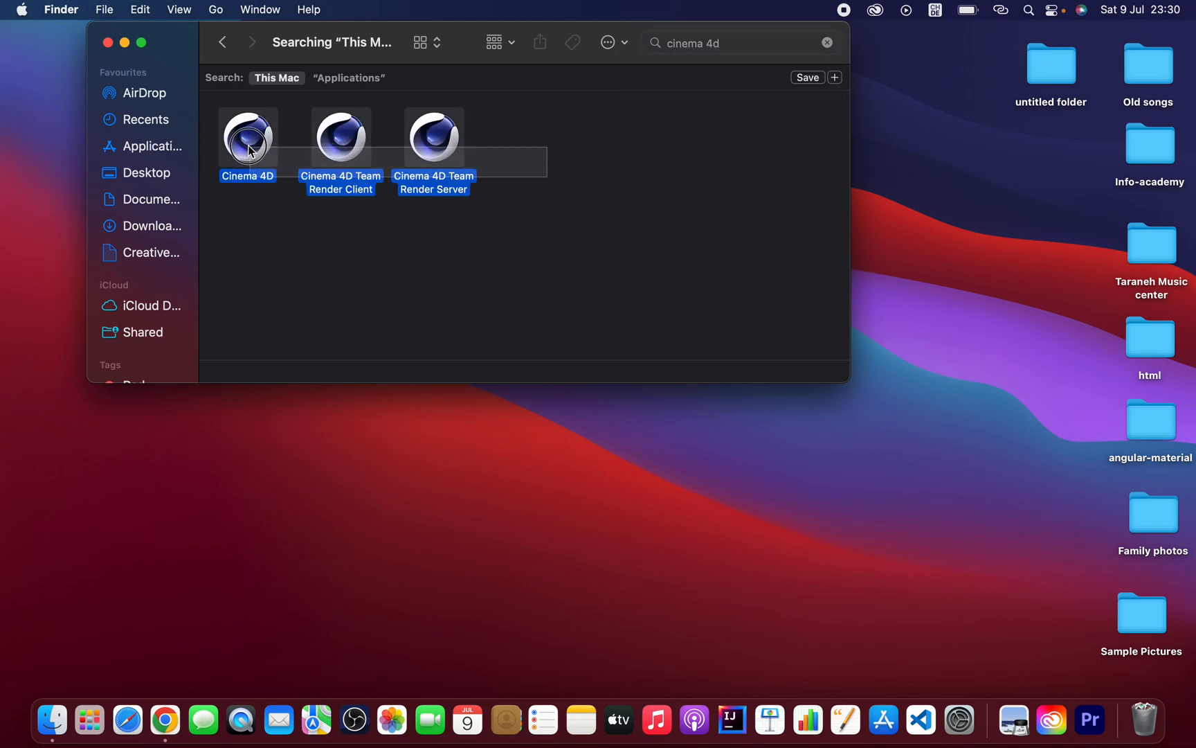
# Move the Cinema 4D app to the Bin, approving with the password
pyautogui.click(248, 137)
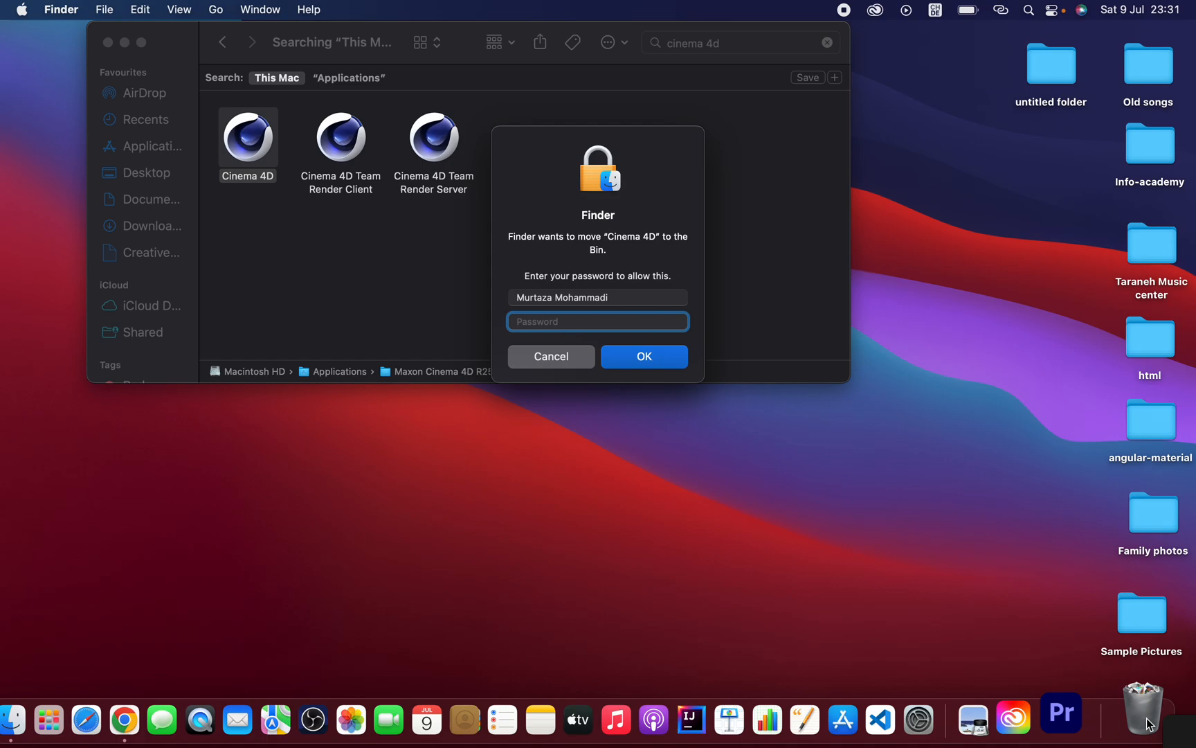
pyautogui.write('••')
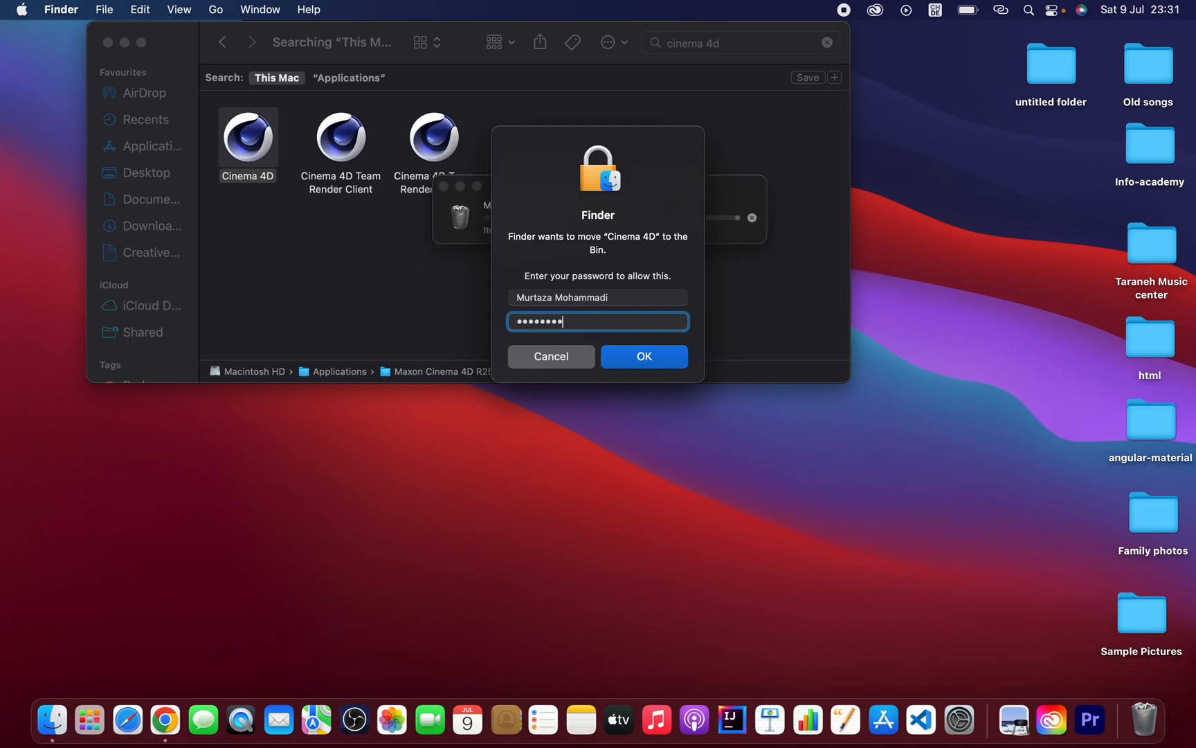
pyautogui.click(643, 355)
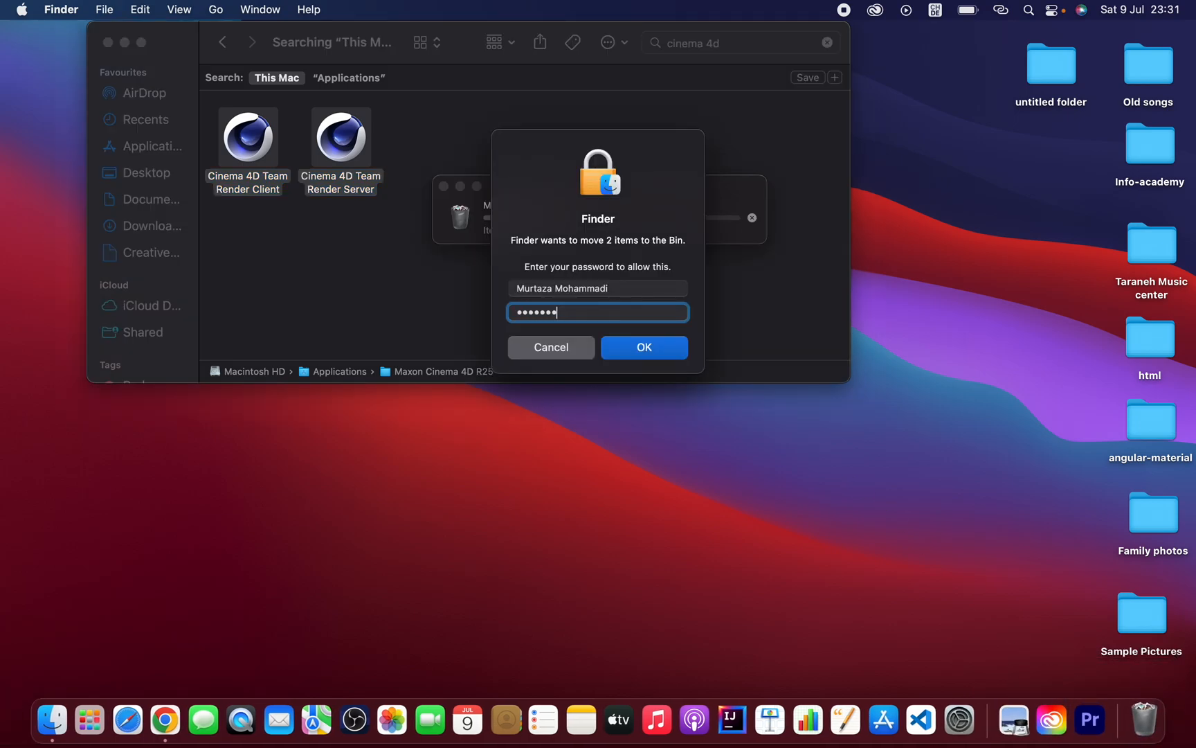
# Move Cinema 4D Team Render Server to the Bin, then reopen Launchpad
pyautogui.click(643, 347)
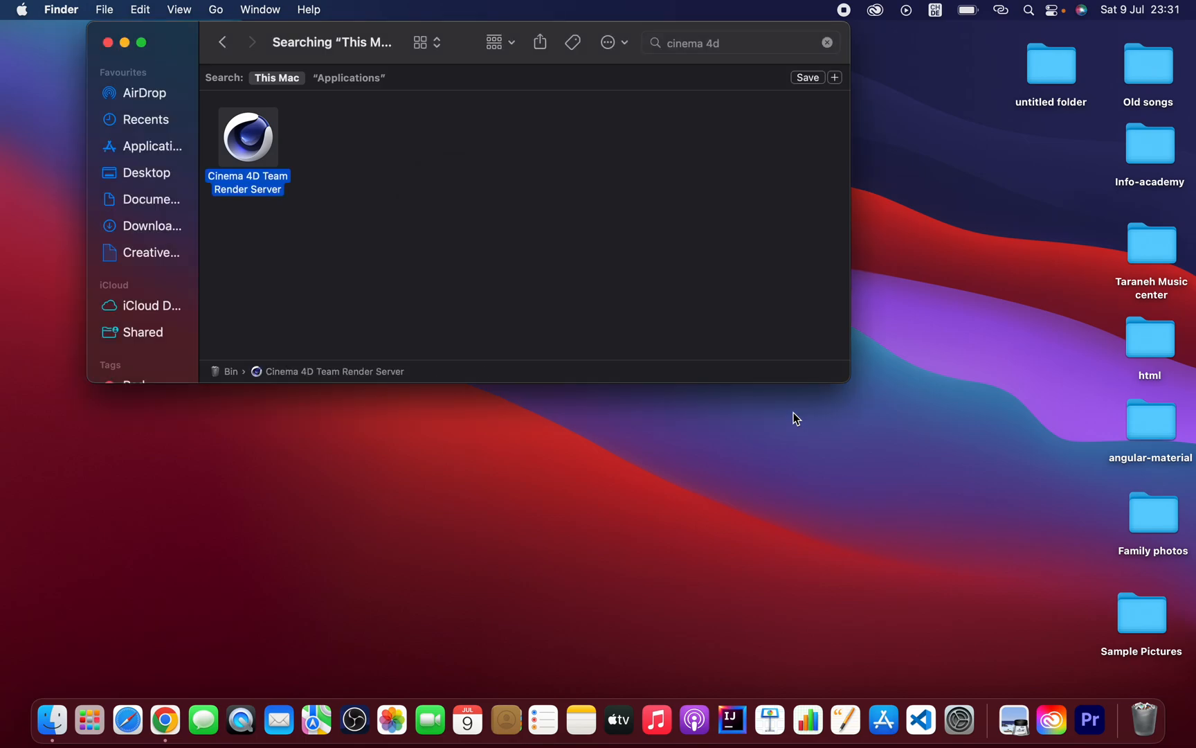
pyautogui.click(320, 158)
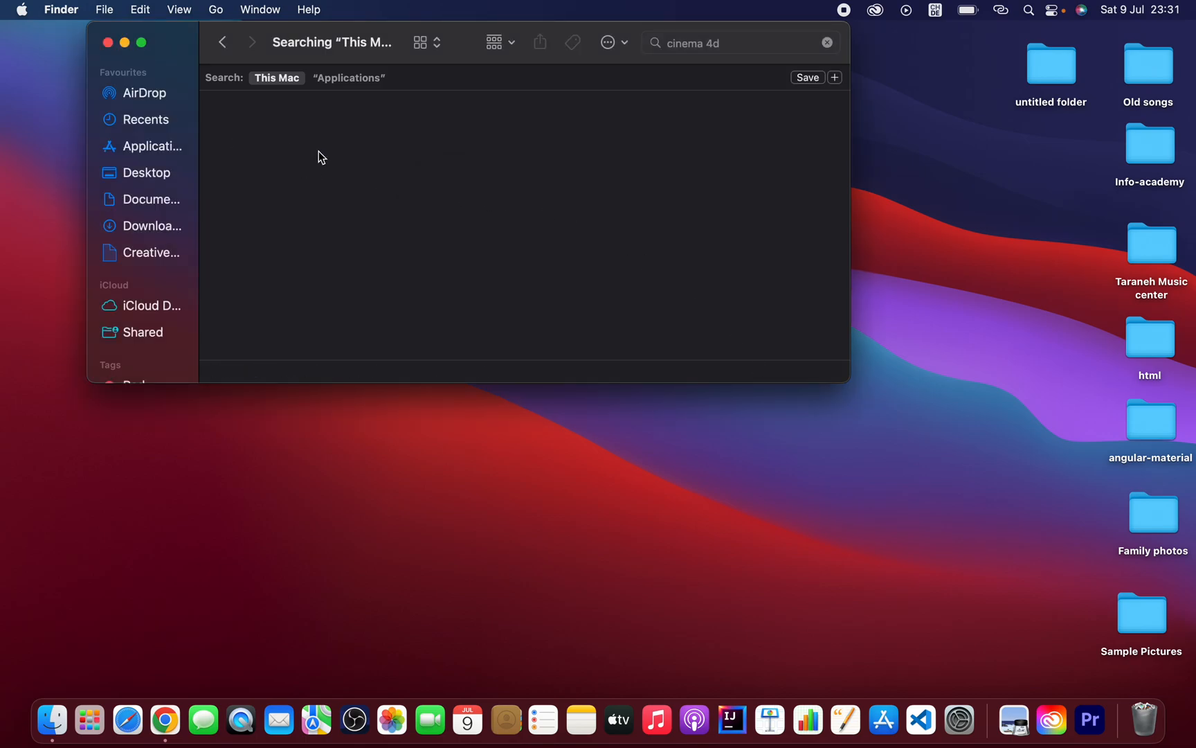
pyautogui.click(86, 720)
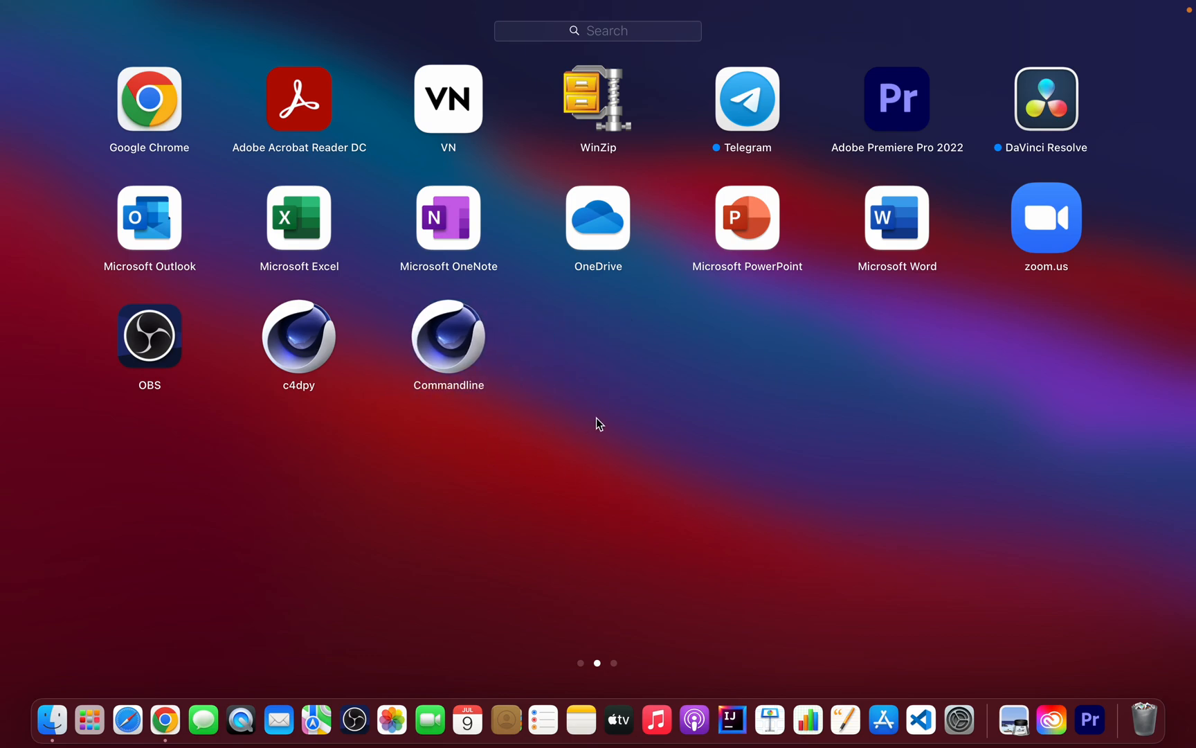
pyautogui.moveTo(395, 401)
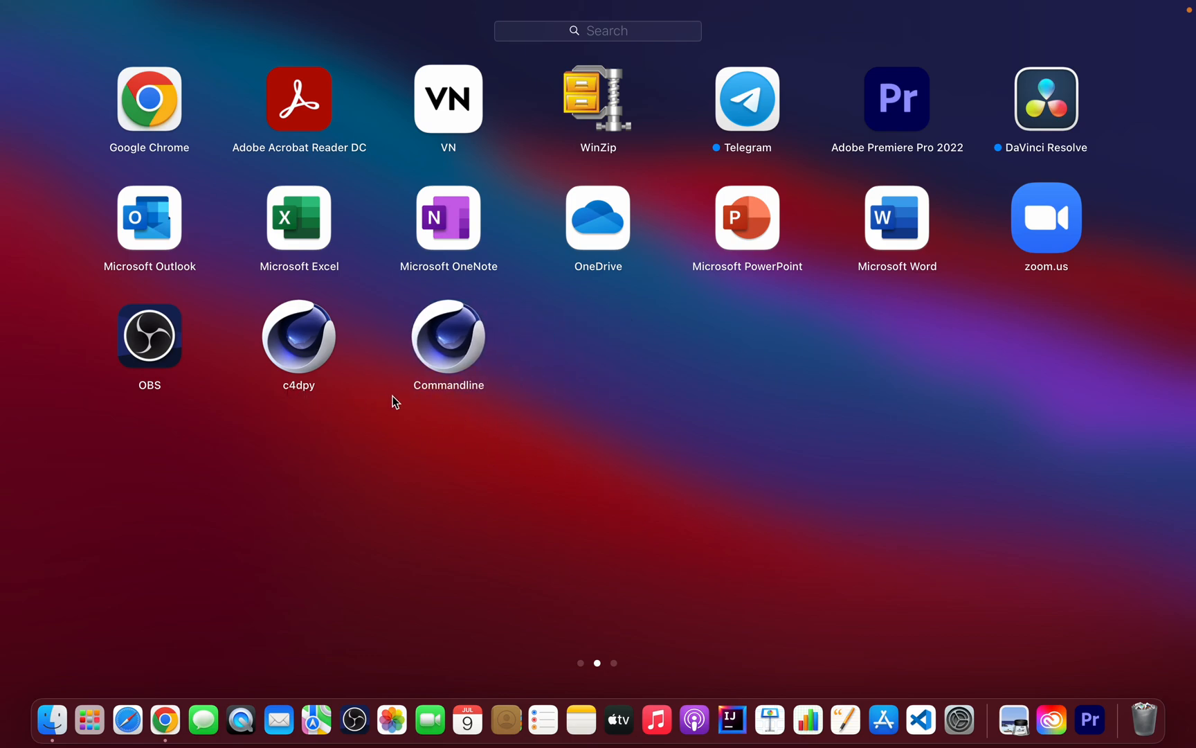
pyautogui.moveTo(349, 420)
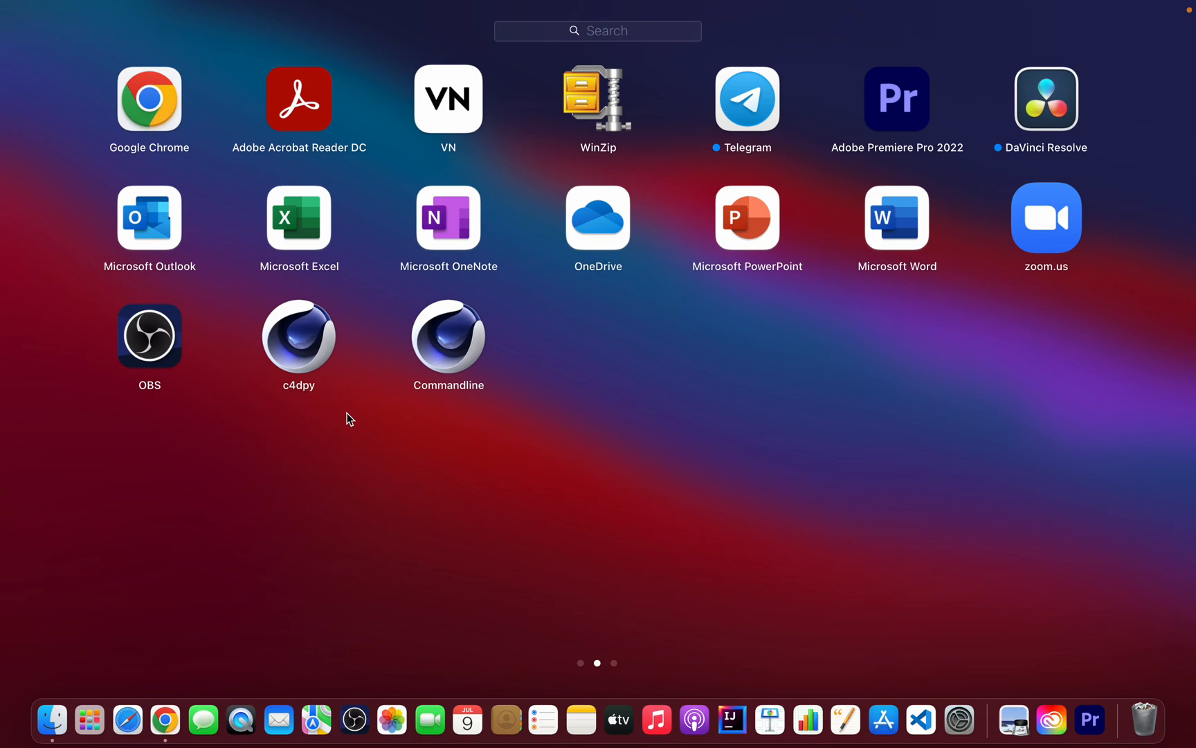
# Dismiss Launchpad after checking c4dpy and Commandline, returning to the Applications window
pyautogui.click(54, 719)
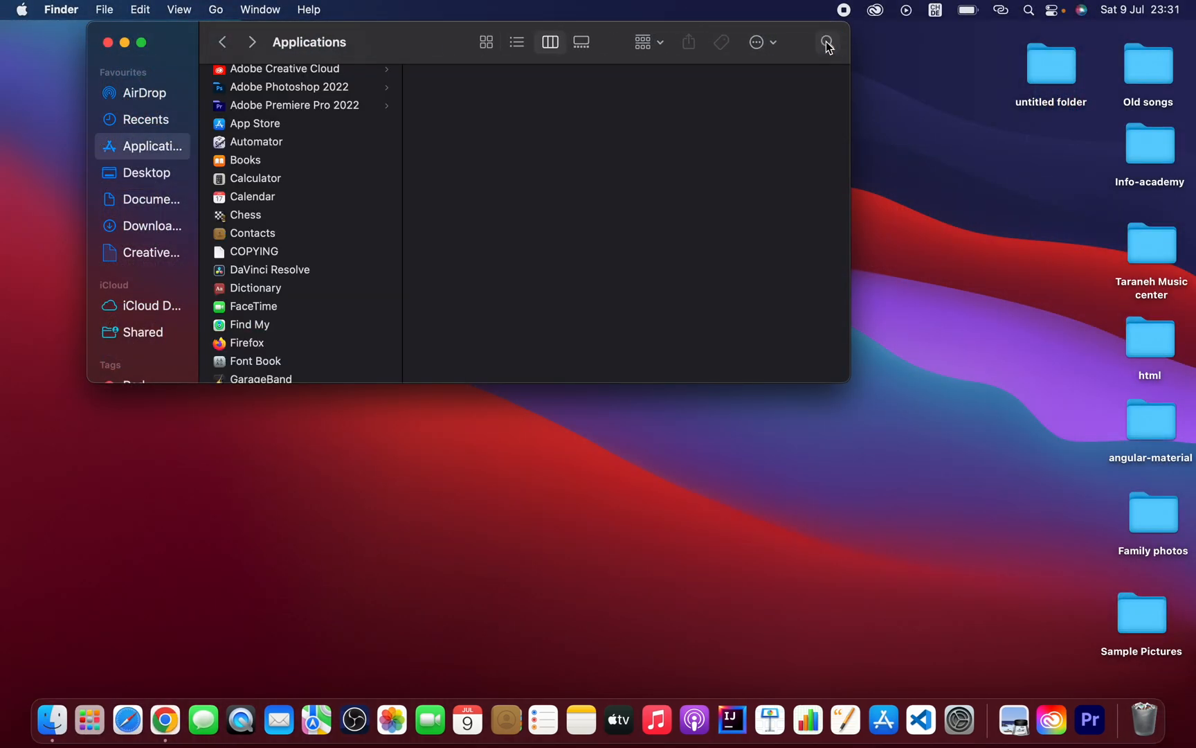
# Search the Mac for the misspelled 'cd4y', which finds nothing
pyautogui.click(827, 42)
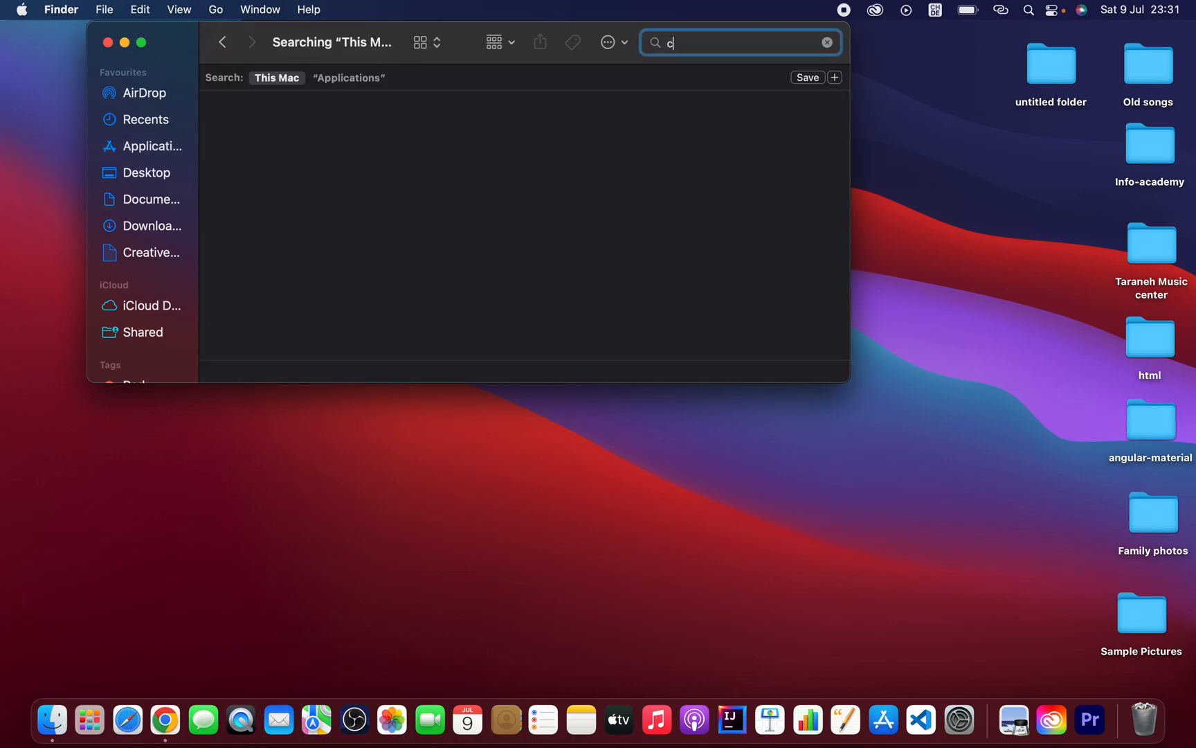
pyautogui.write('d4')
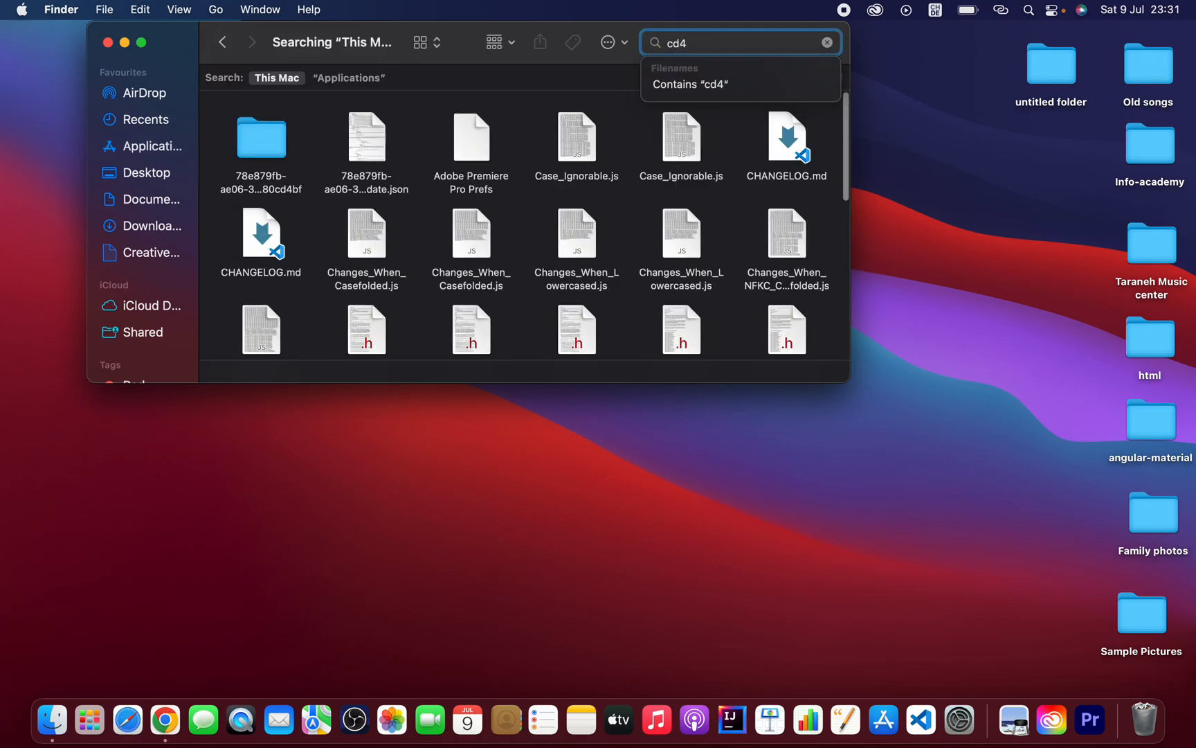
pyautogui.write('y')
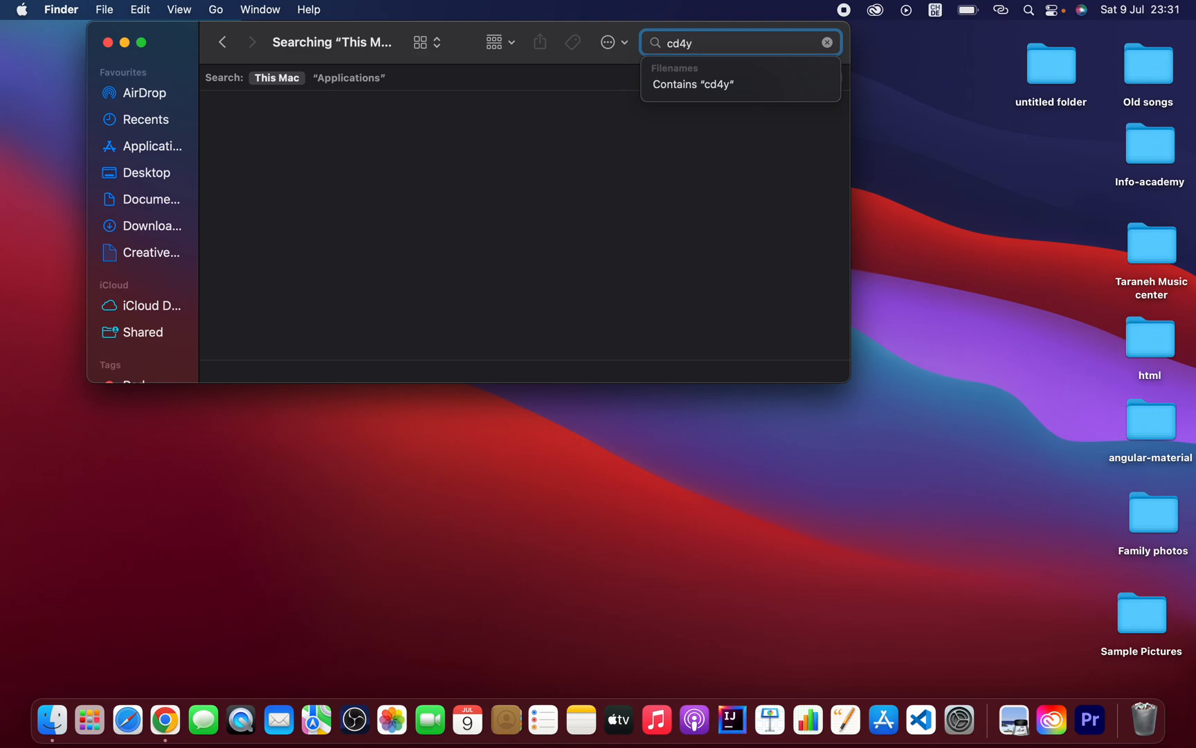
pyautogui.moveTo(89, 710)
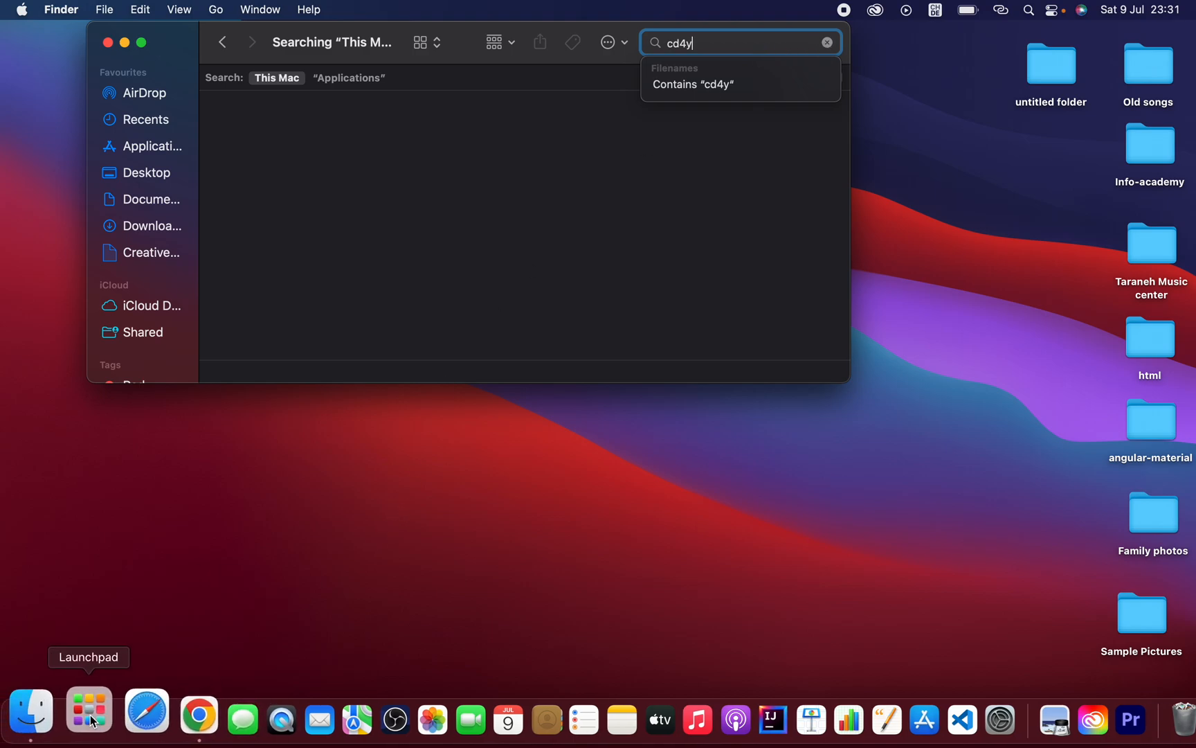
pyautogui.click(88, 714)
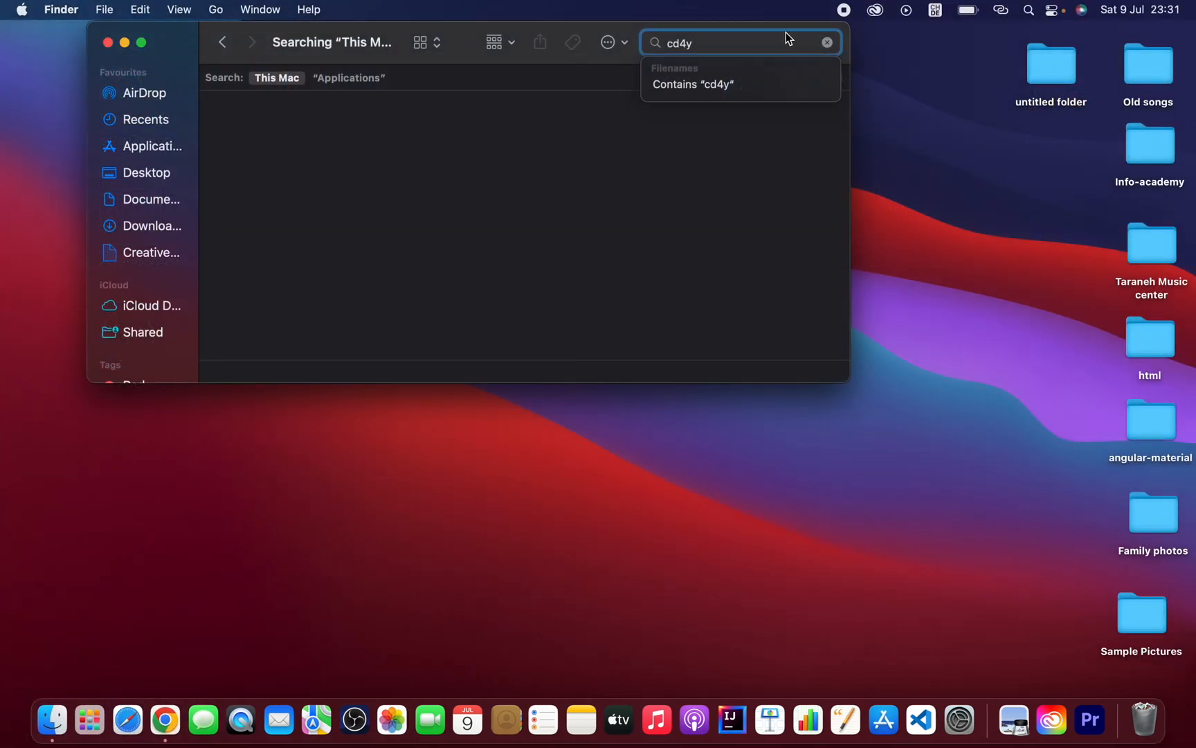
# Search the Mac for 'commandline' and scroll through the long list of results
pyautogui.click(828, 42)
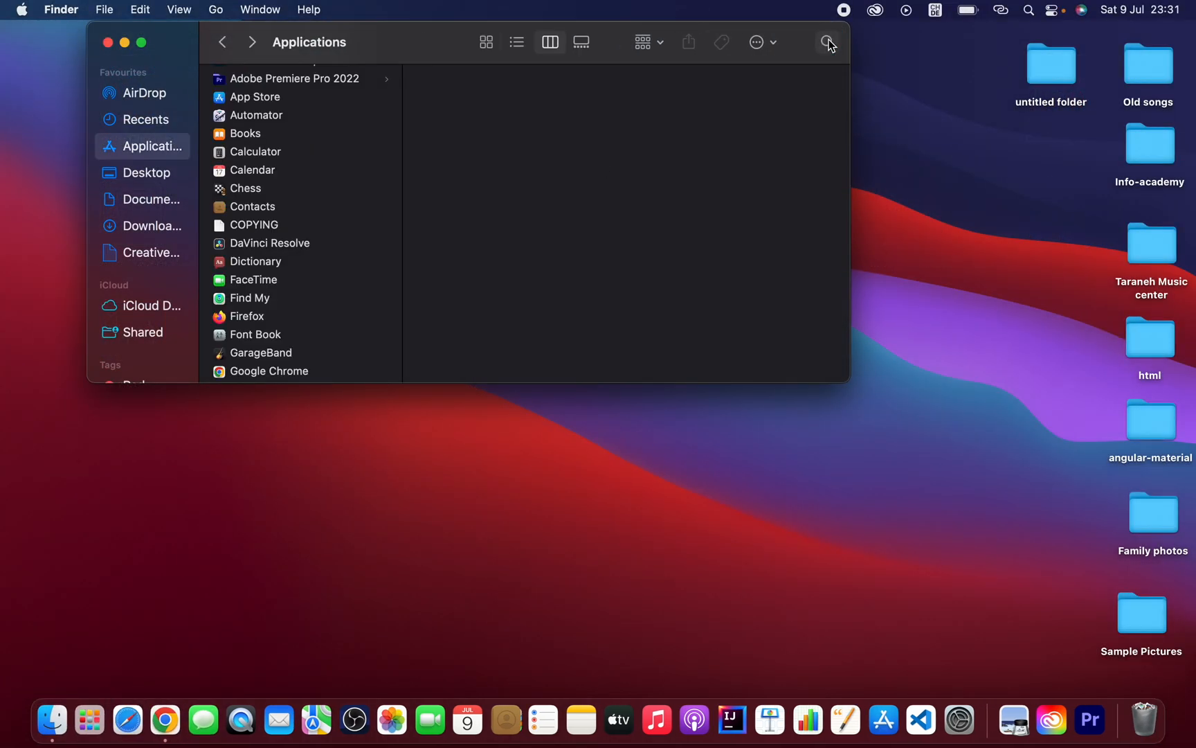
pyautogui.write('commandline')
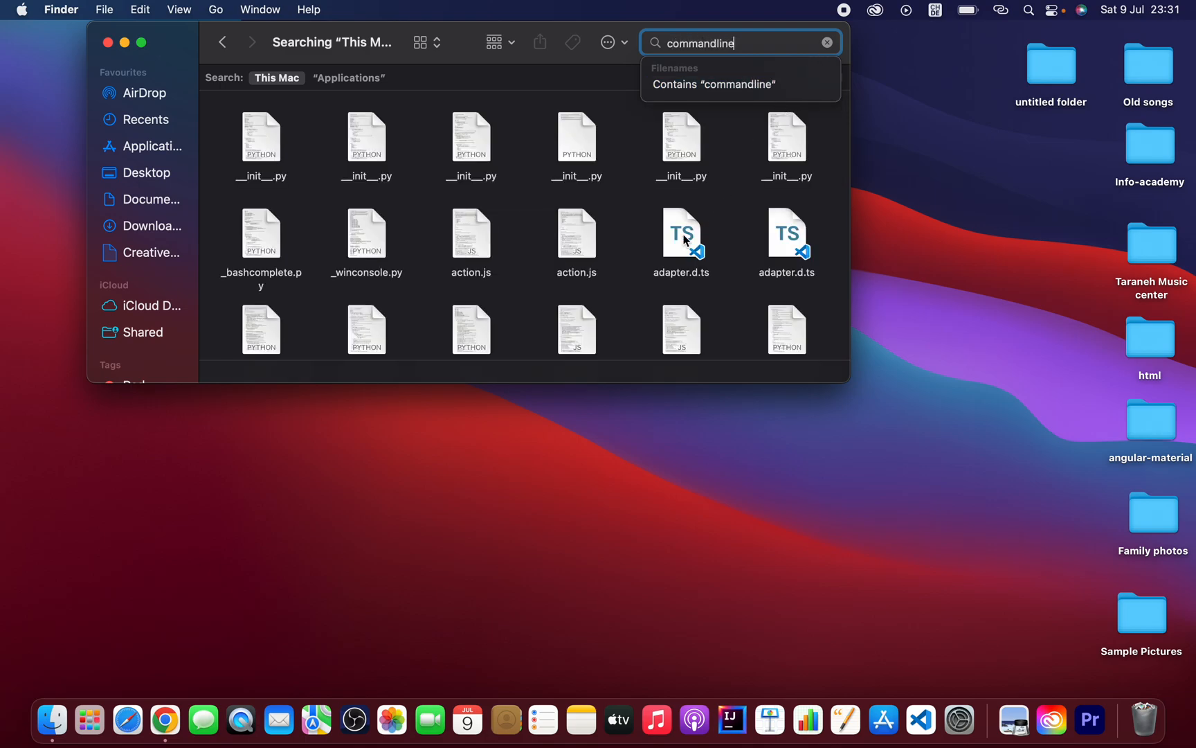
pyautogui.scroll(-3)
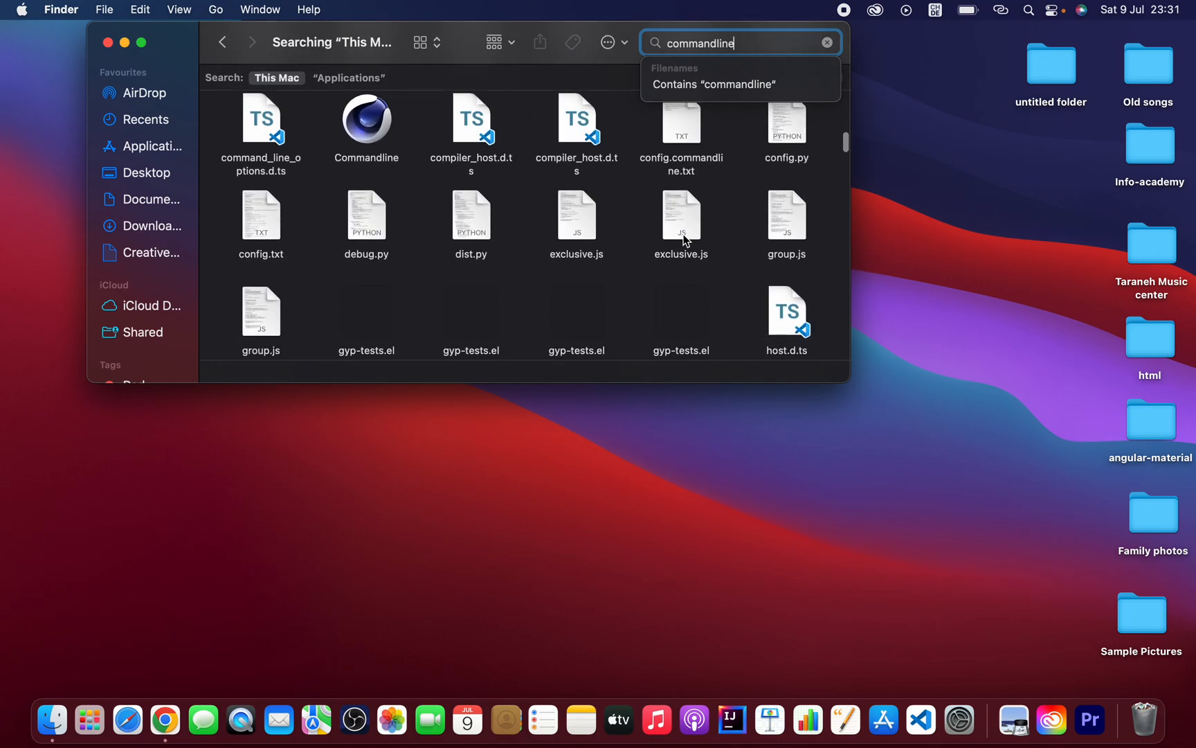
pyautogui.scroll(-3)
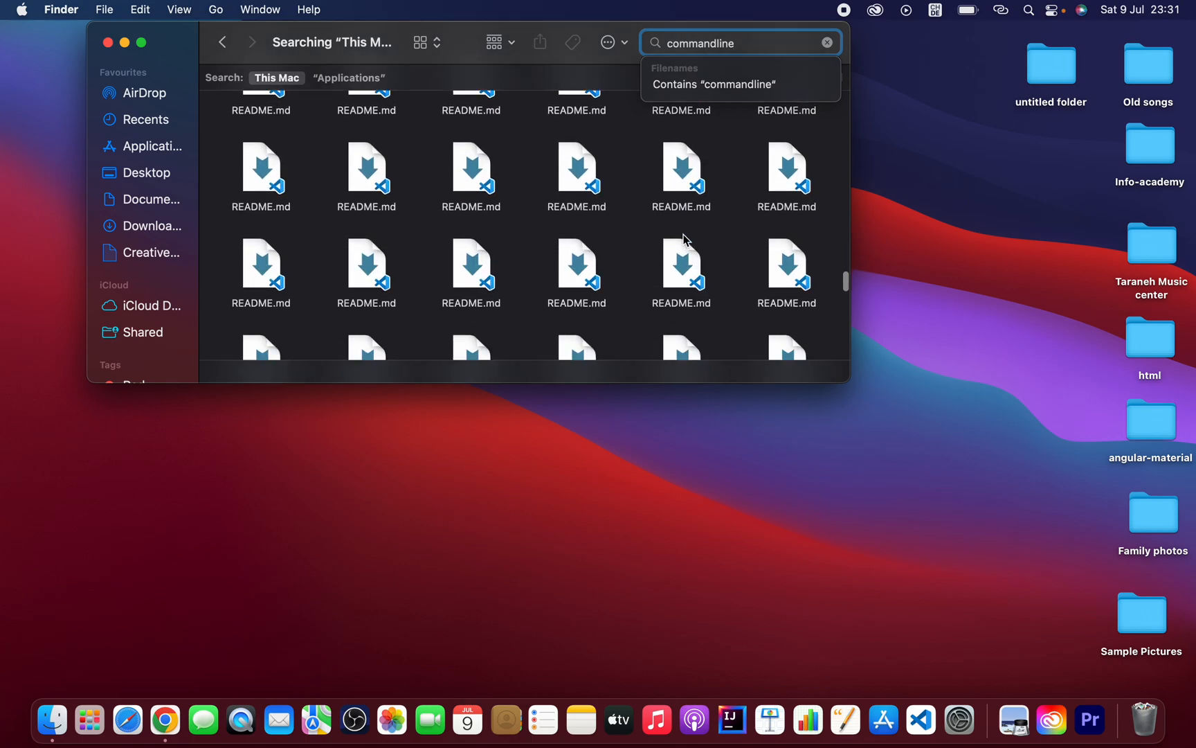
pyautogui.scroll(-3)
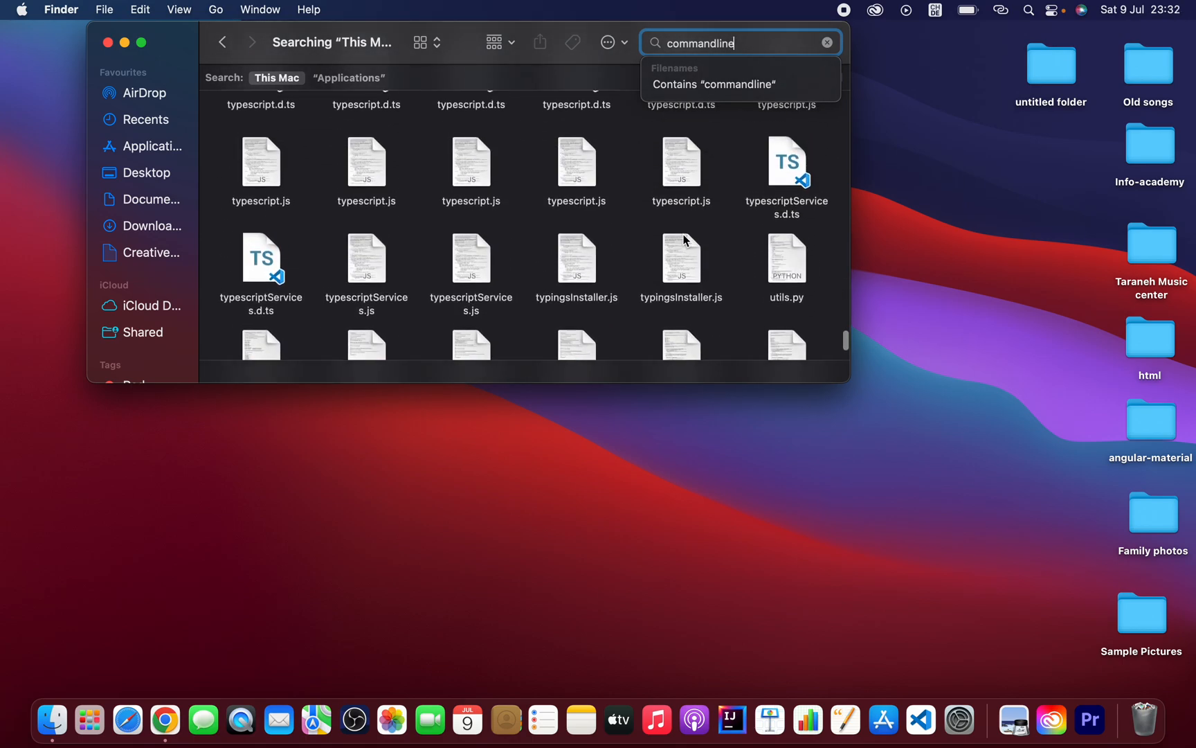
pyautogui.moveTo(257, 42)
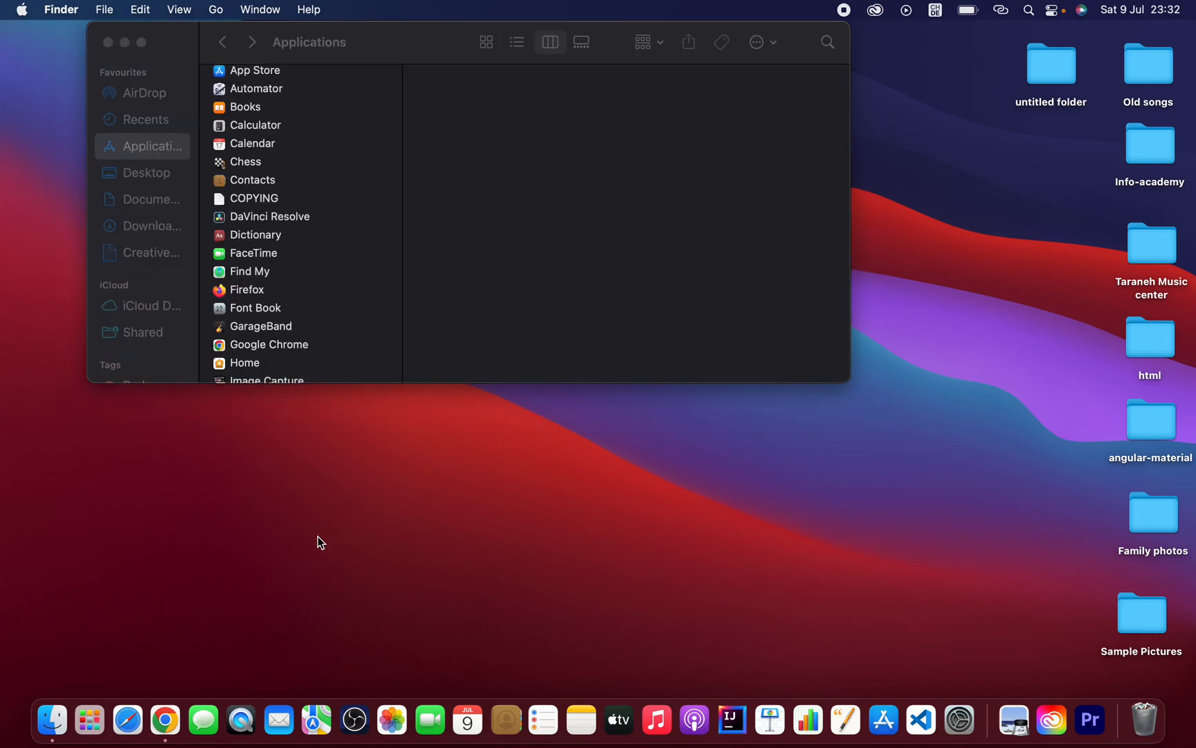
# Reopen Launchpad on its second page to recheck the c4dpy and Commandline icons
pyautogui.click(88, 719)
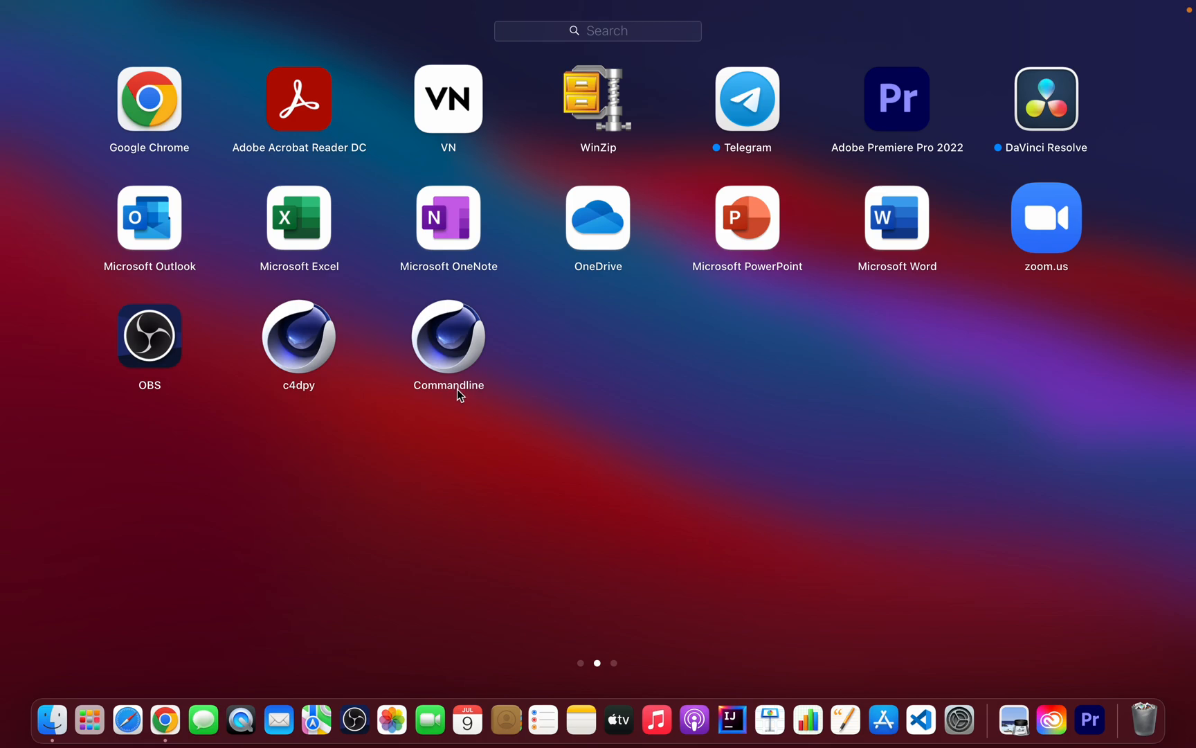
pyautogui.click(448, 336)
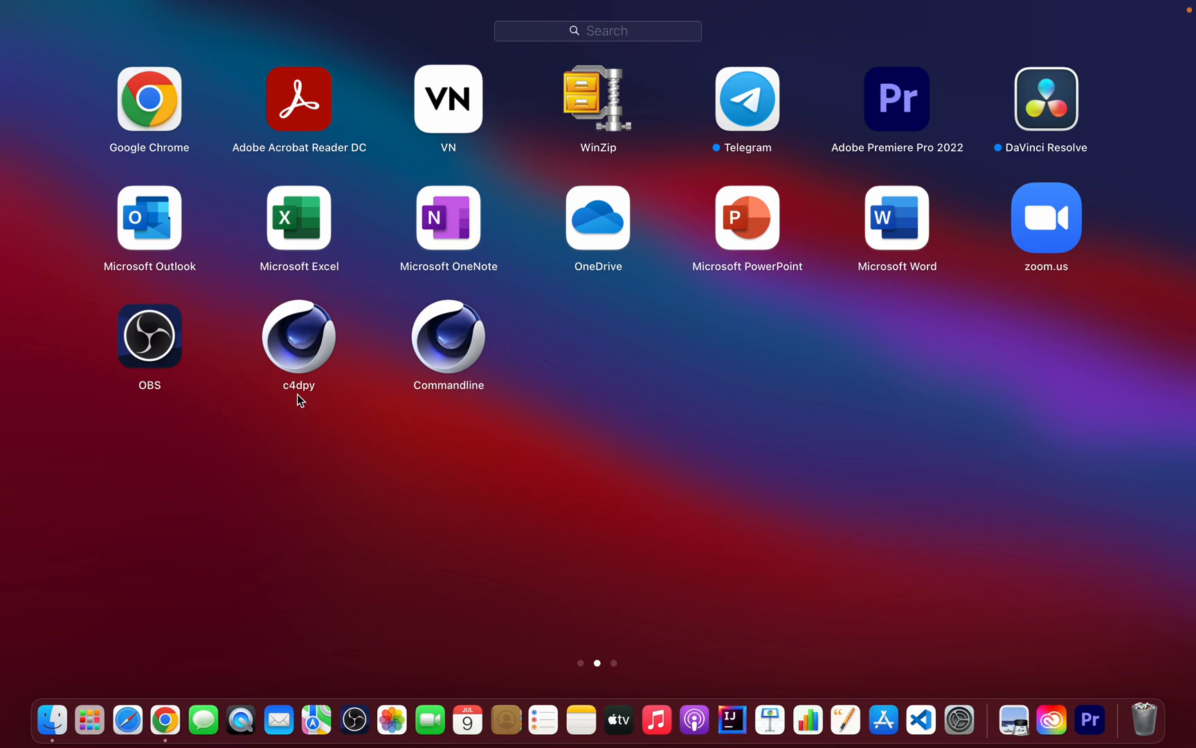
pyautogui.moveTo(84, 709)
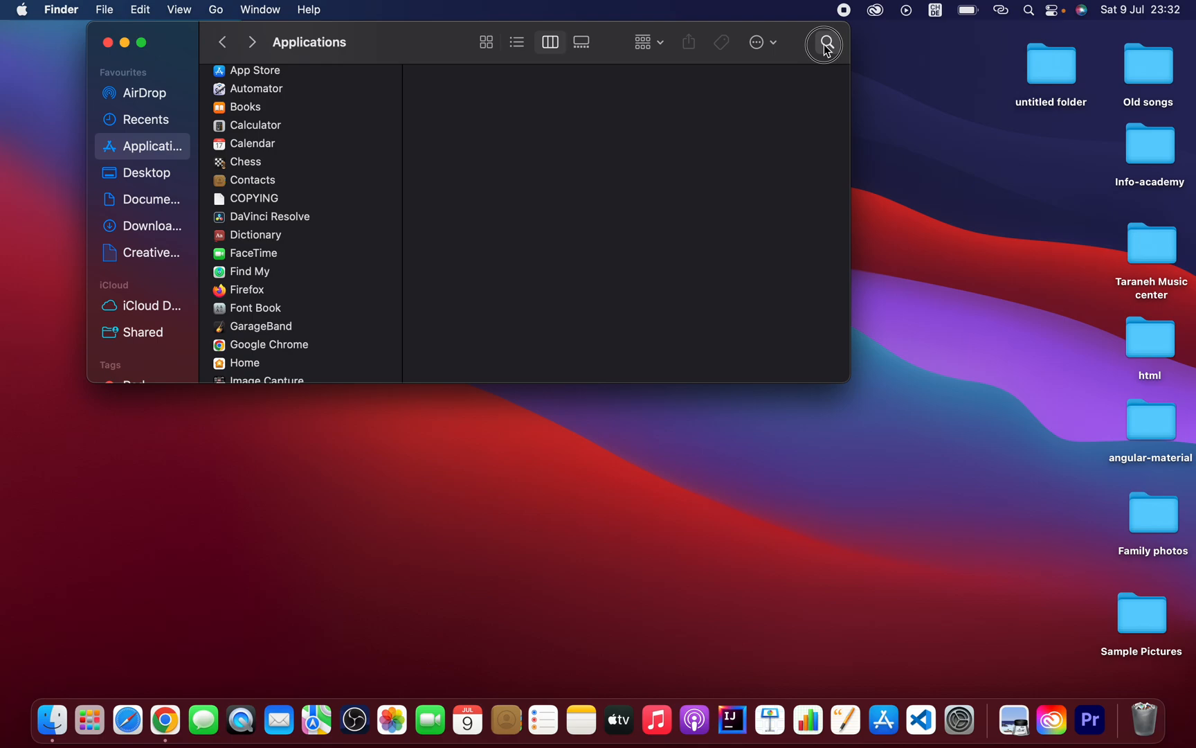
# Enter 'c4dpy' in the Finder search field to list five matching leftover items
pyautogui.write('c')
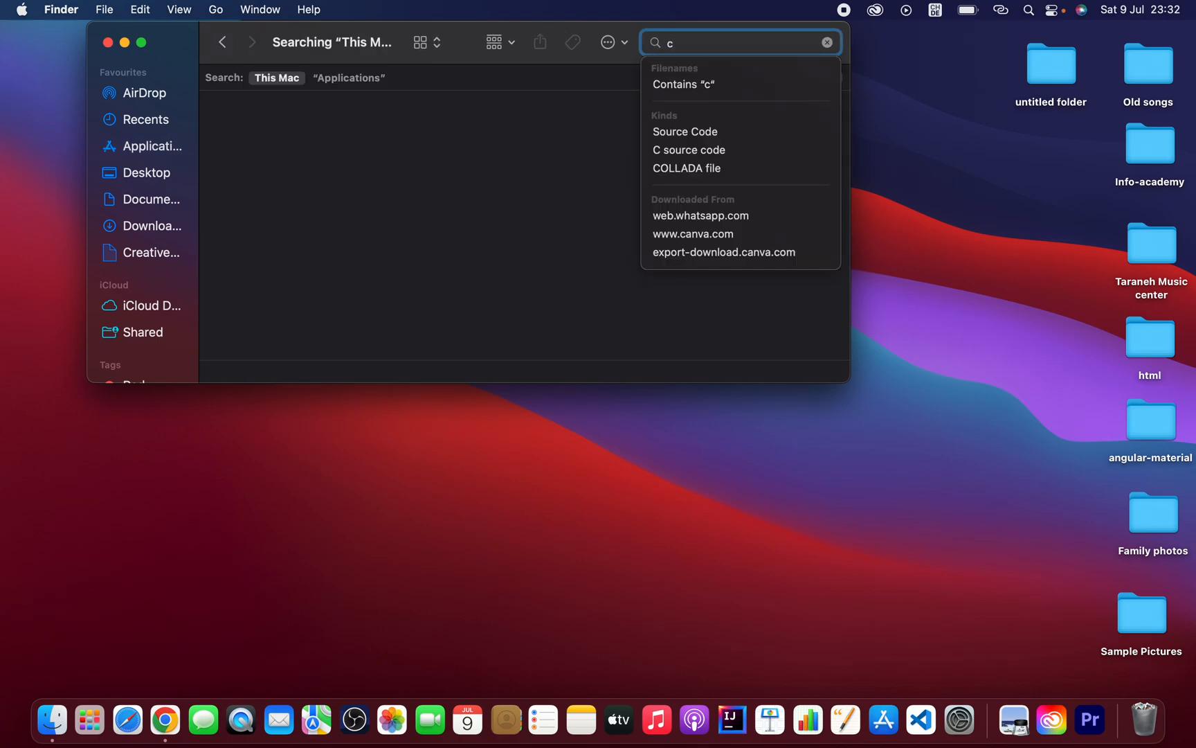
pyautogui.write('4dp')
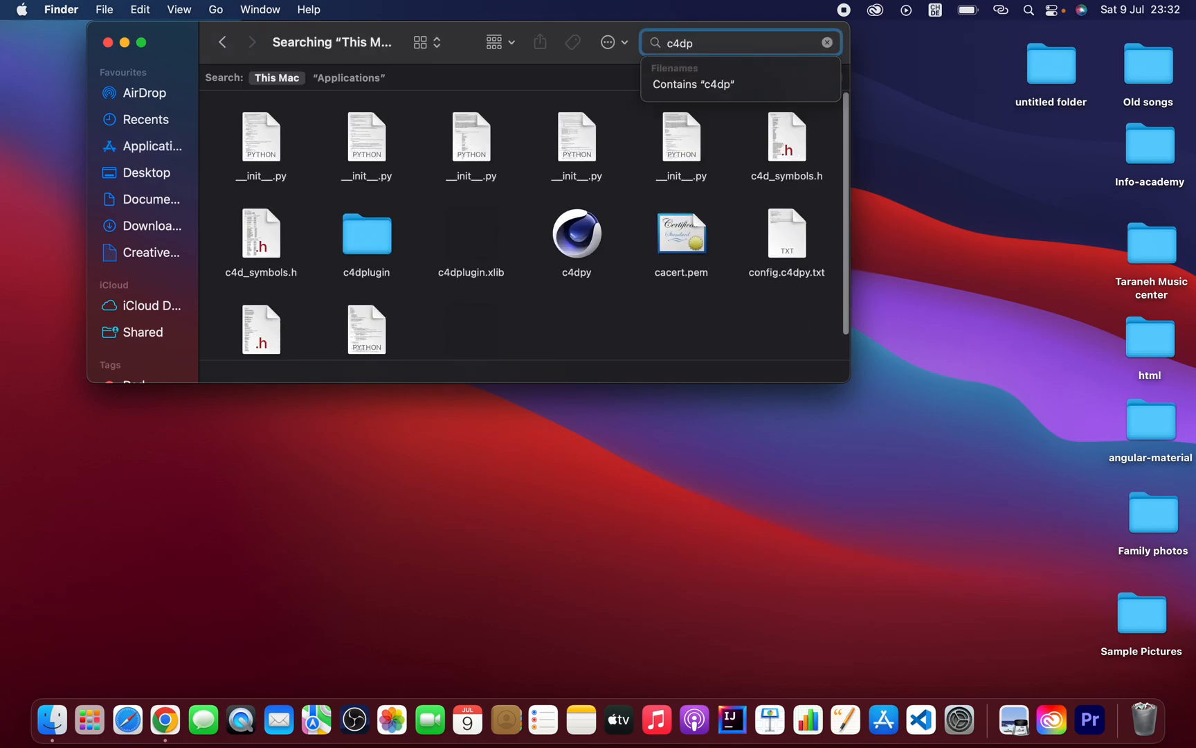
pyautogui.write('y')
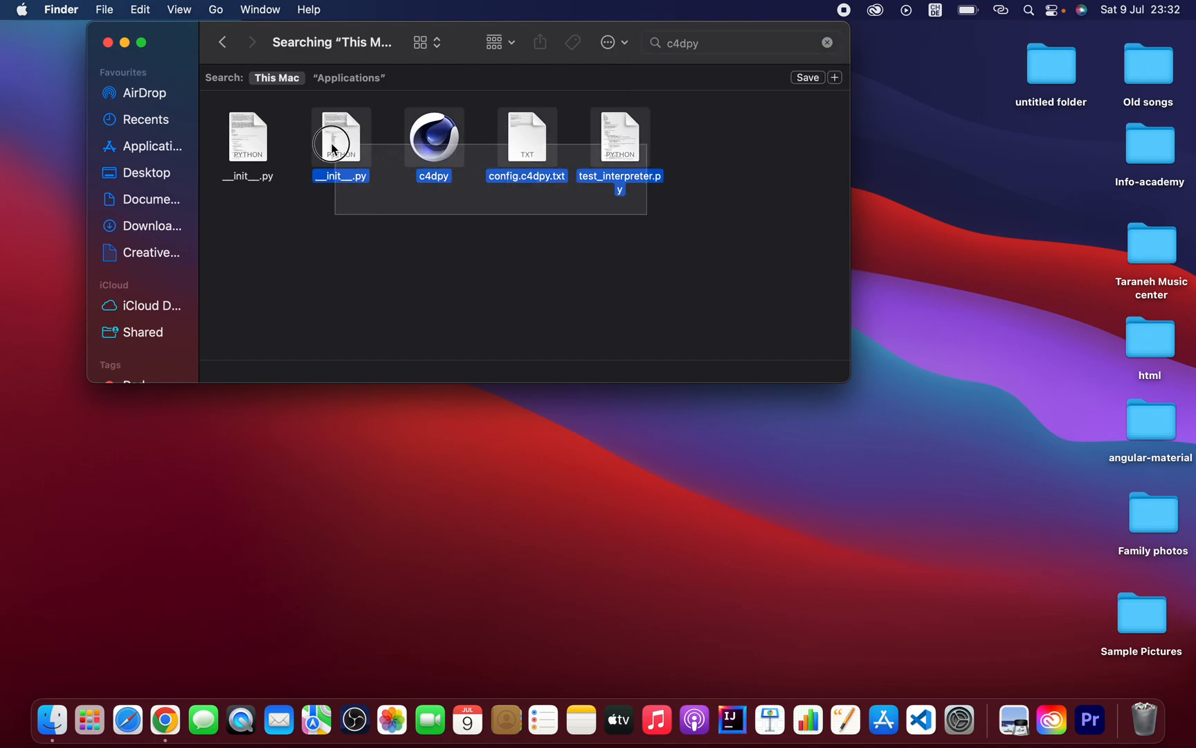
# Move one __init__.py, then the four remaining c4dpy results, to the Bin with password approval
pyautogui.click(246, 138)
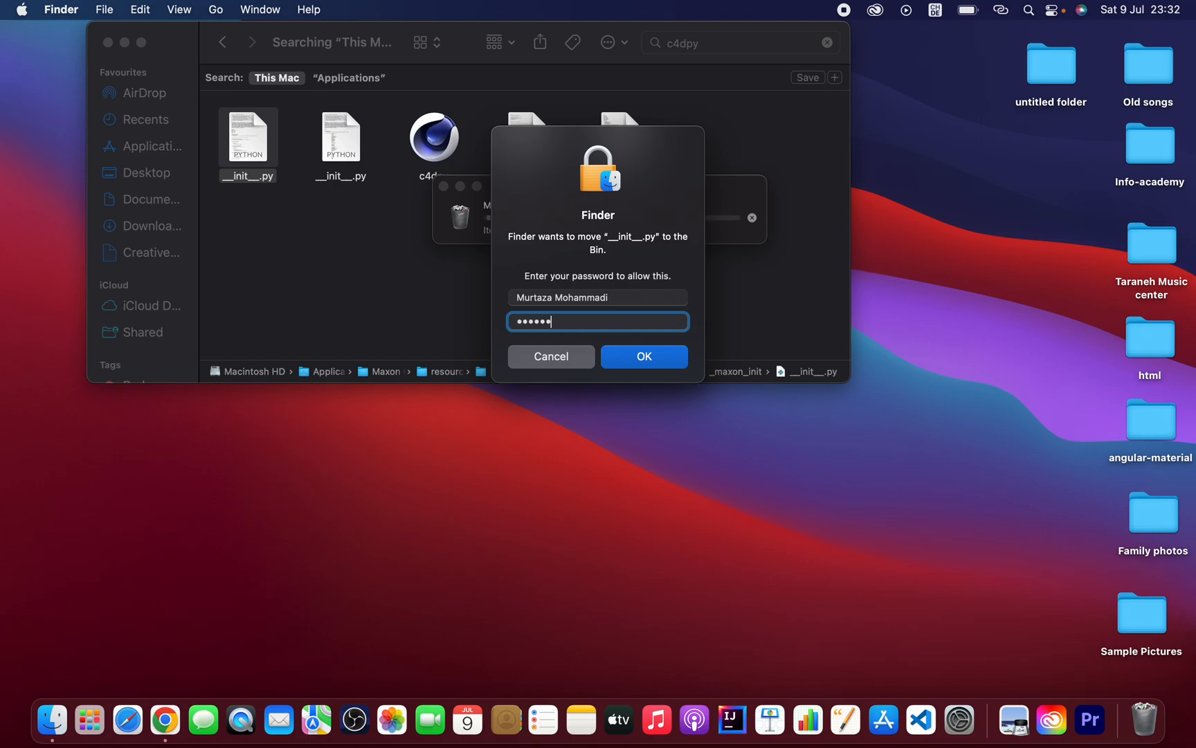
pyautogui.click(643, 357)
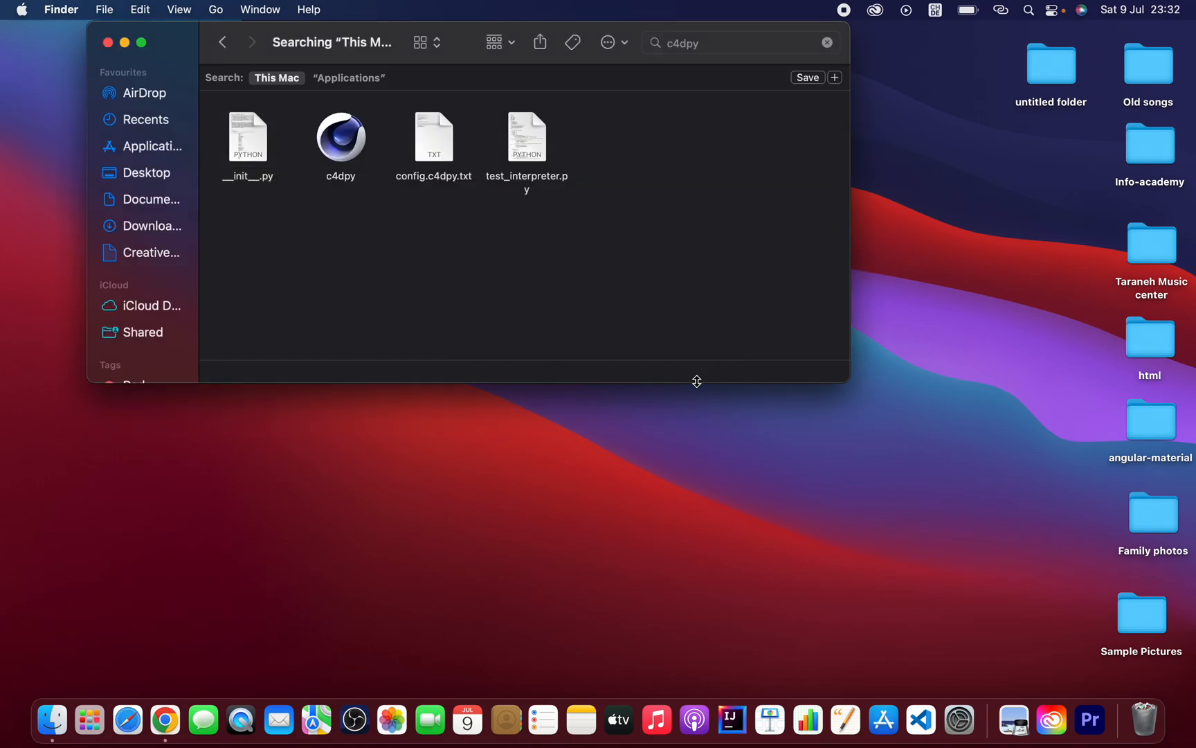
pyautogui.moveTo(284, 140); pyautogui.dragTo(569, 175)
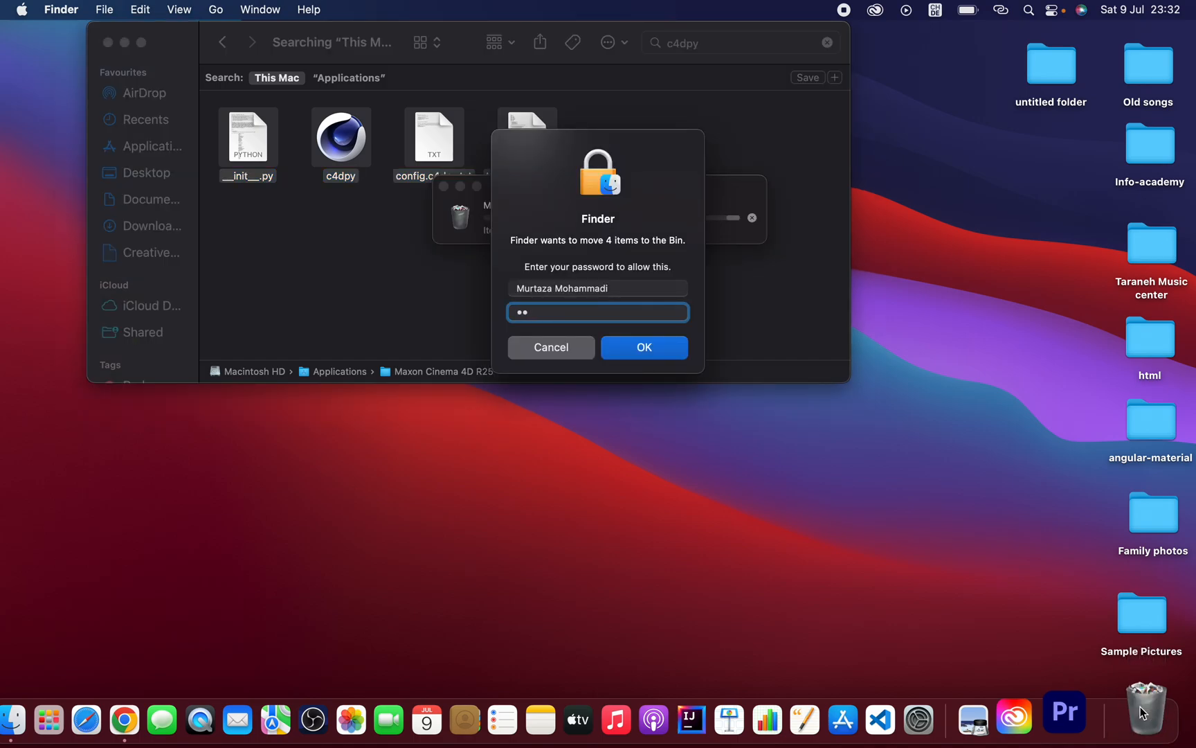
pyautogui.write('password')
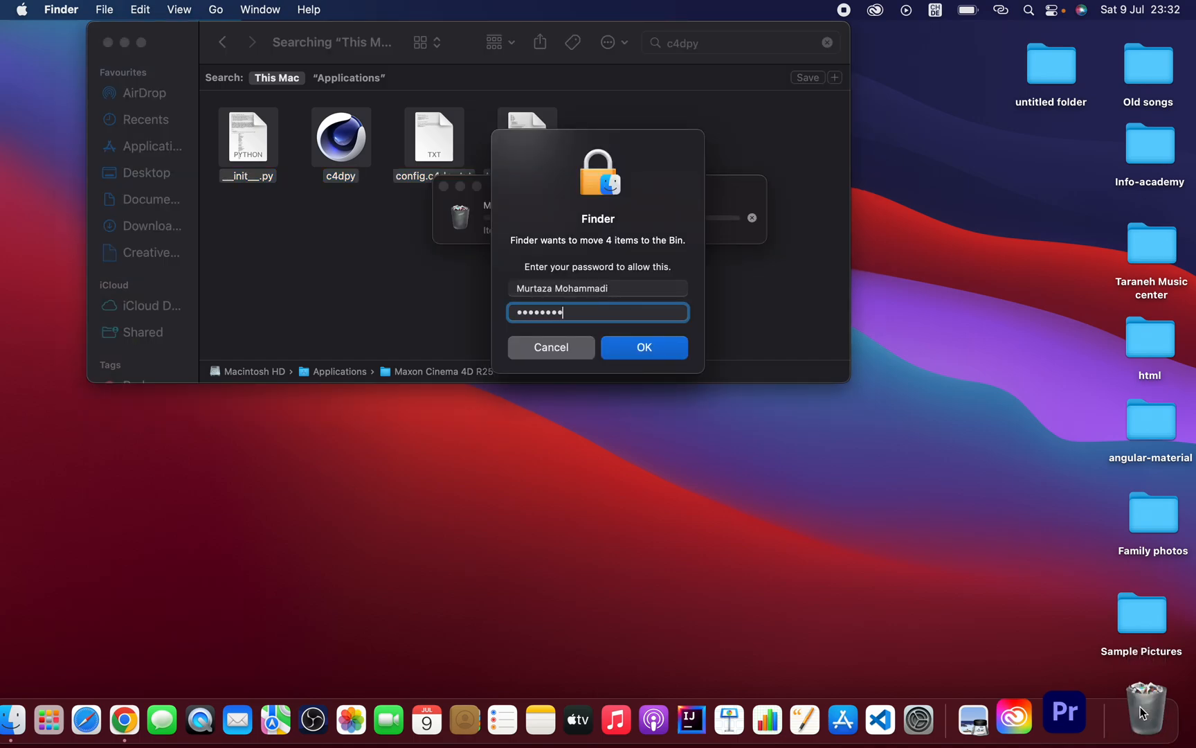
pyautogui.click(643, 347)
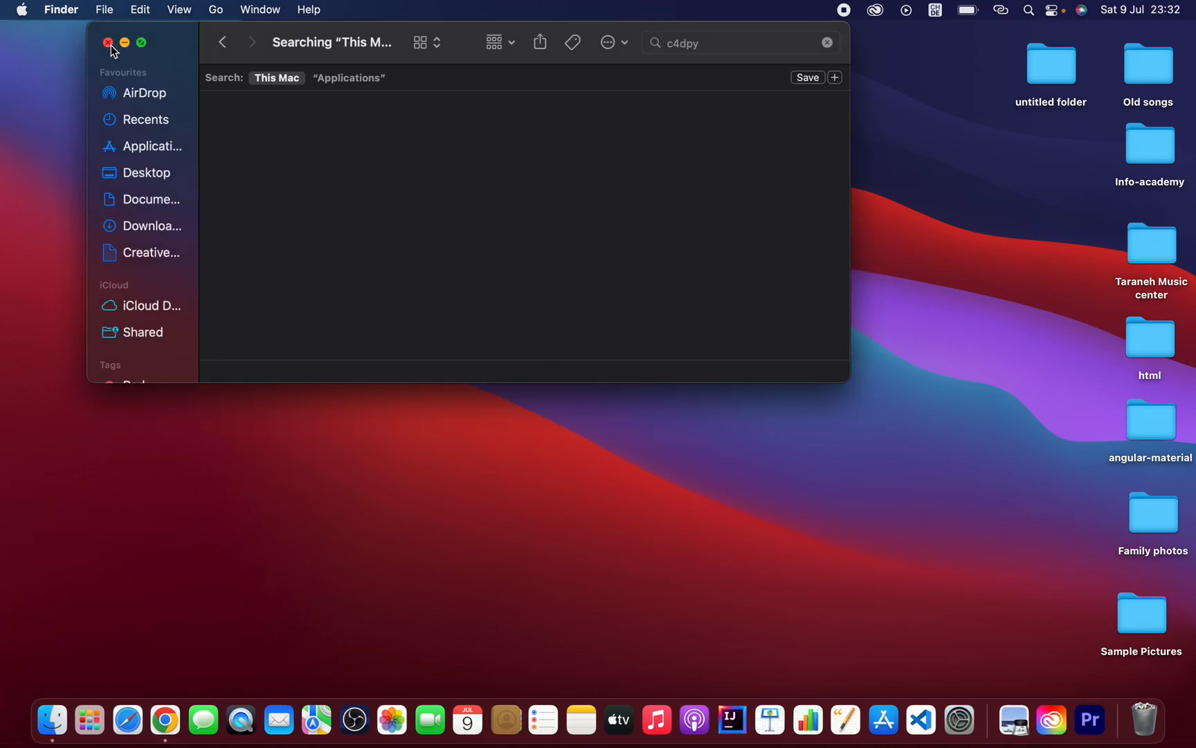
# Close the emptied c4dpy search window and open a new Finder window on Recents
pyautogui.click(89, 718)
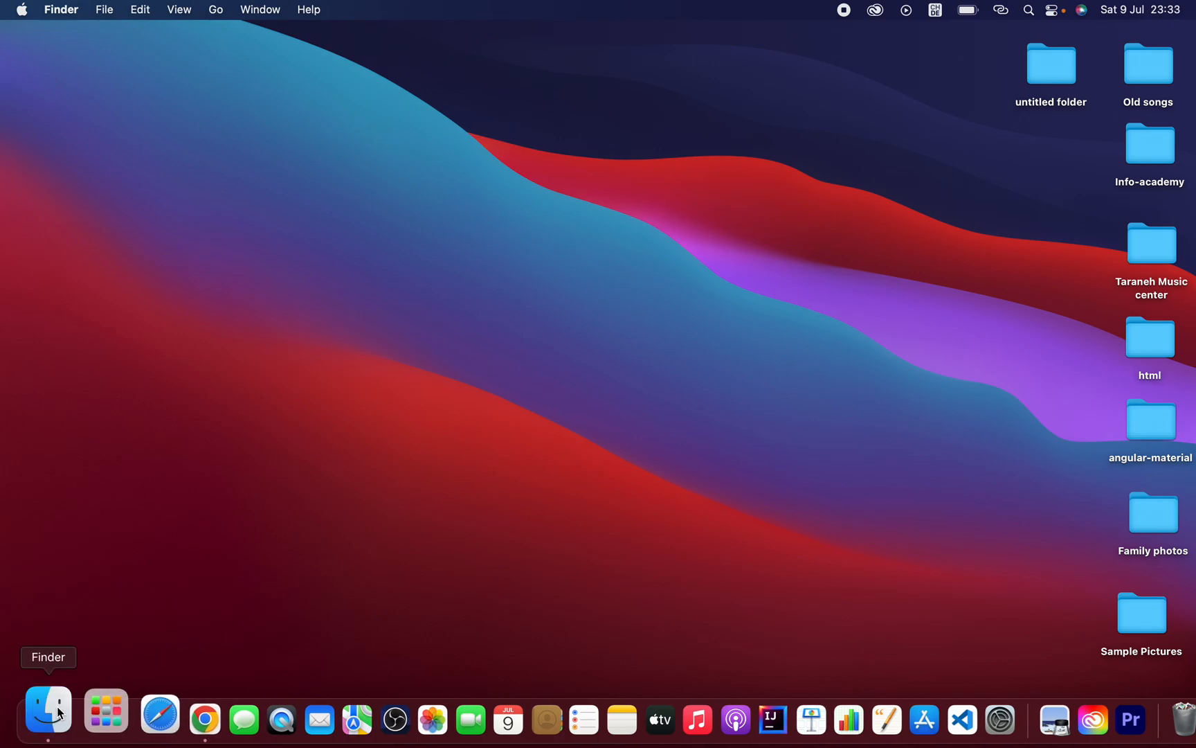
pyautogui.click(47, 709)
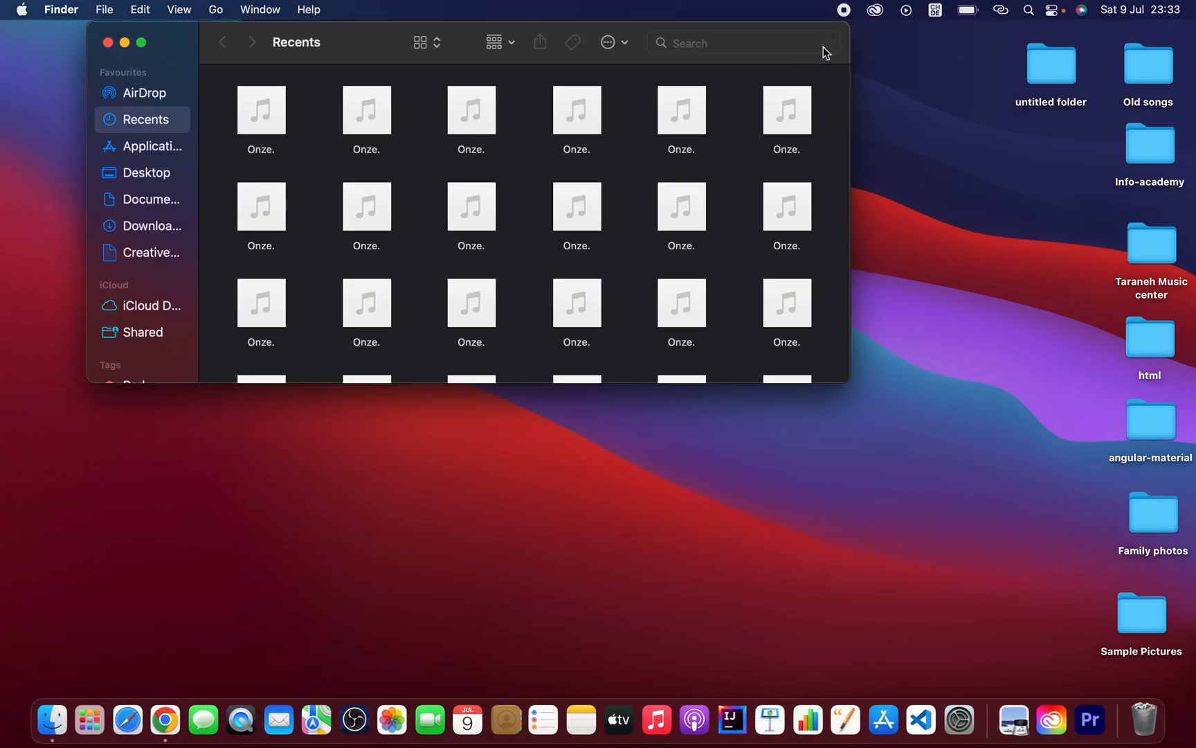
# Search This Mac for 'commandline adobe after', then clear the query and click away
pyautogui.write('comma')
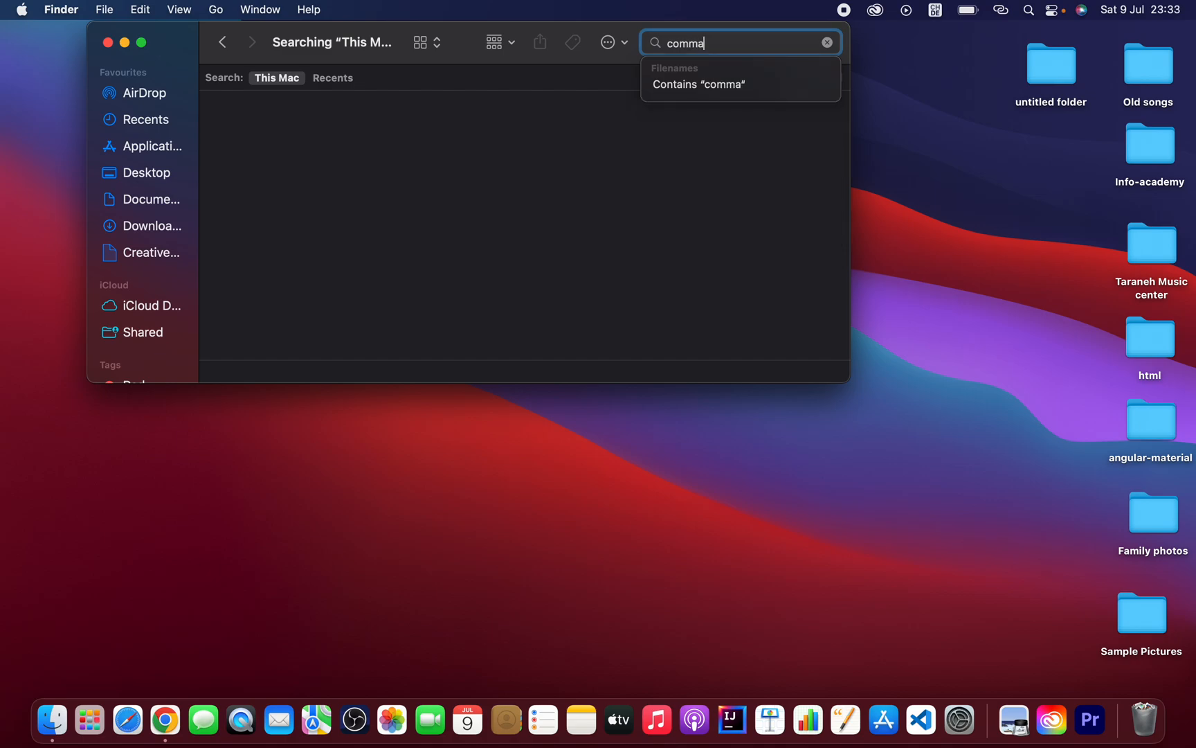
pyautogui.write('nd')
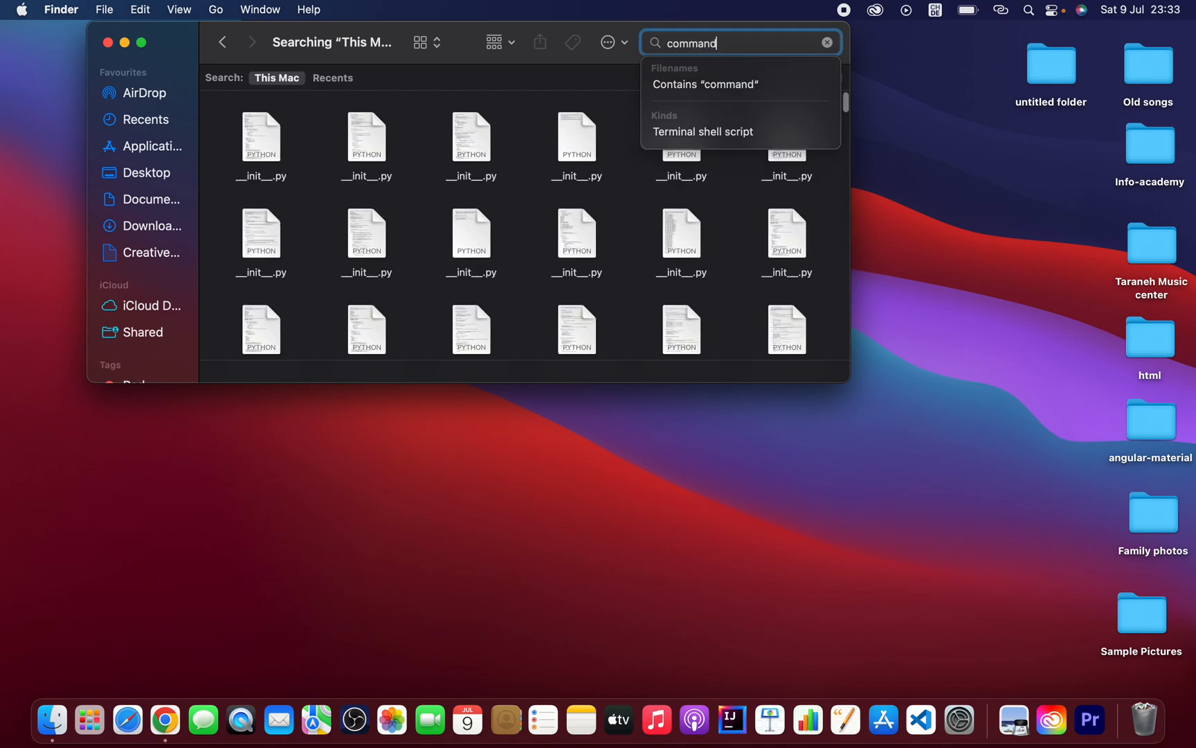
pyautogui.write('line')
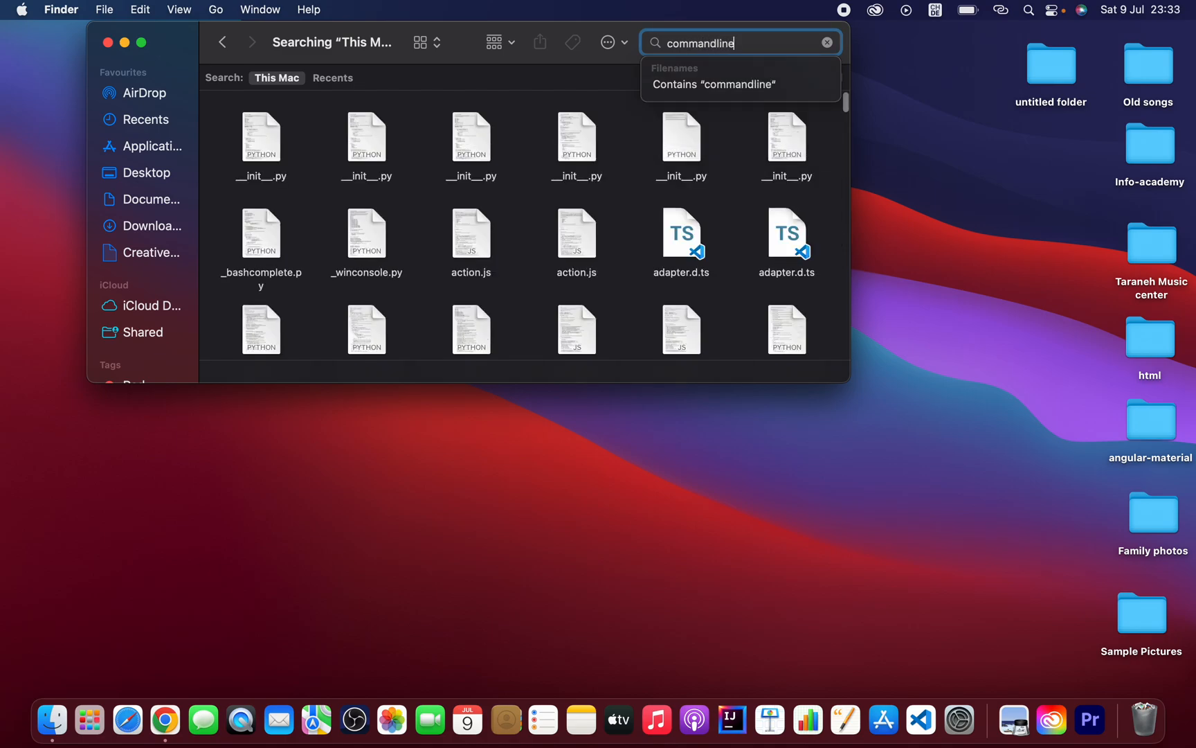
pyautogui.write('ad')
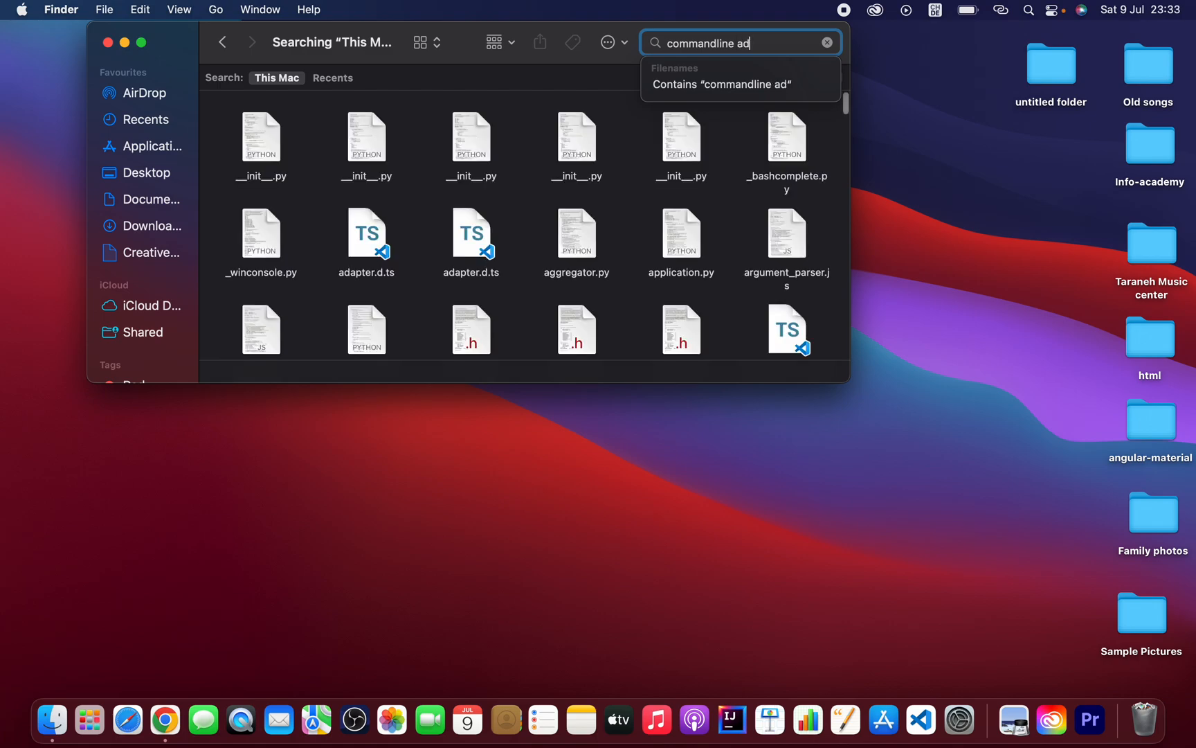
pyautogui.write('obe')
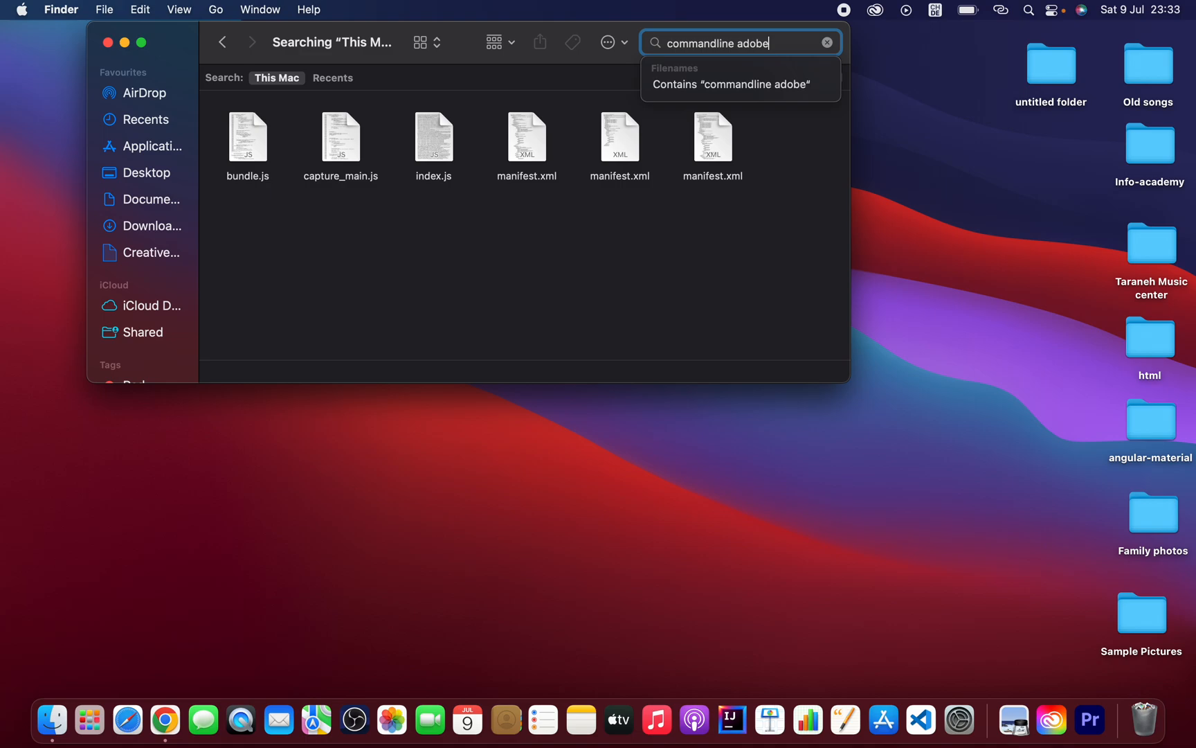
pyautogui.write('aft')
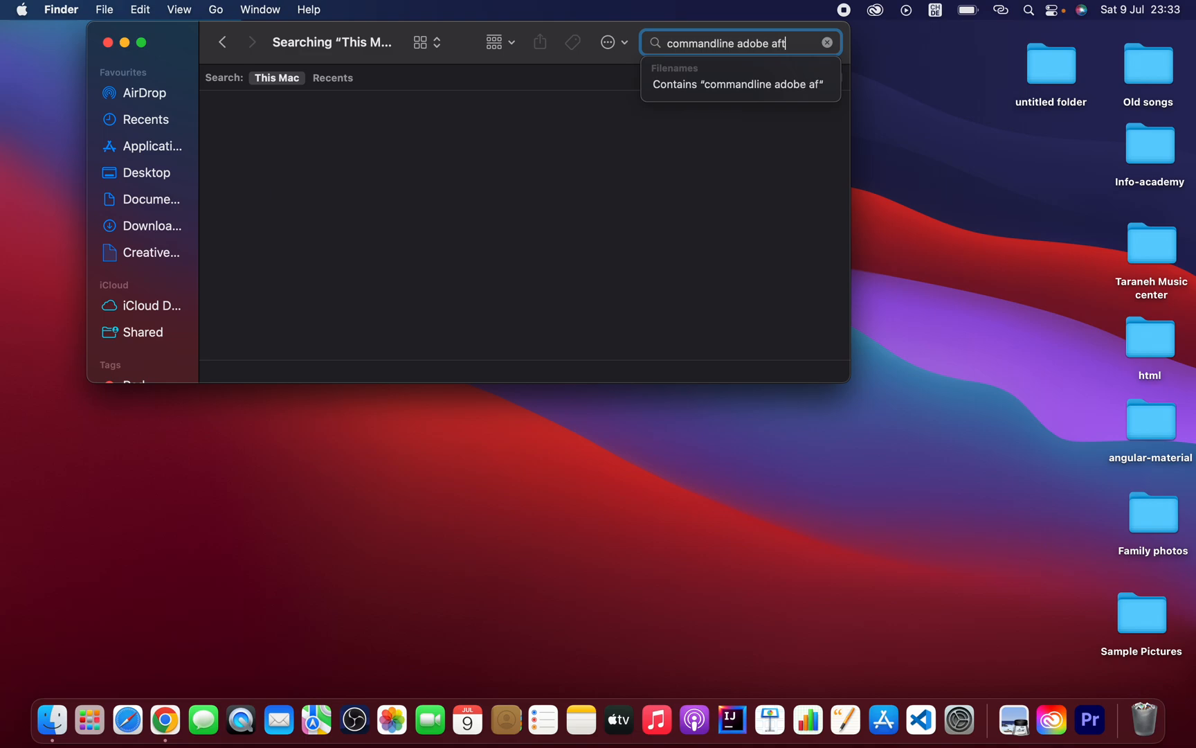
pyautogui.write('er')
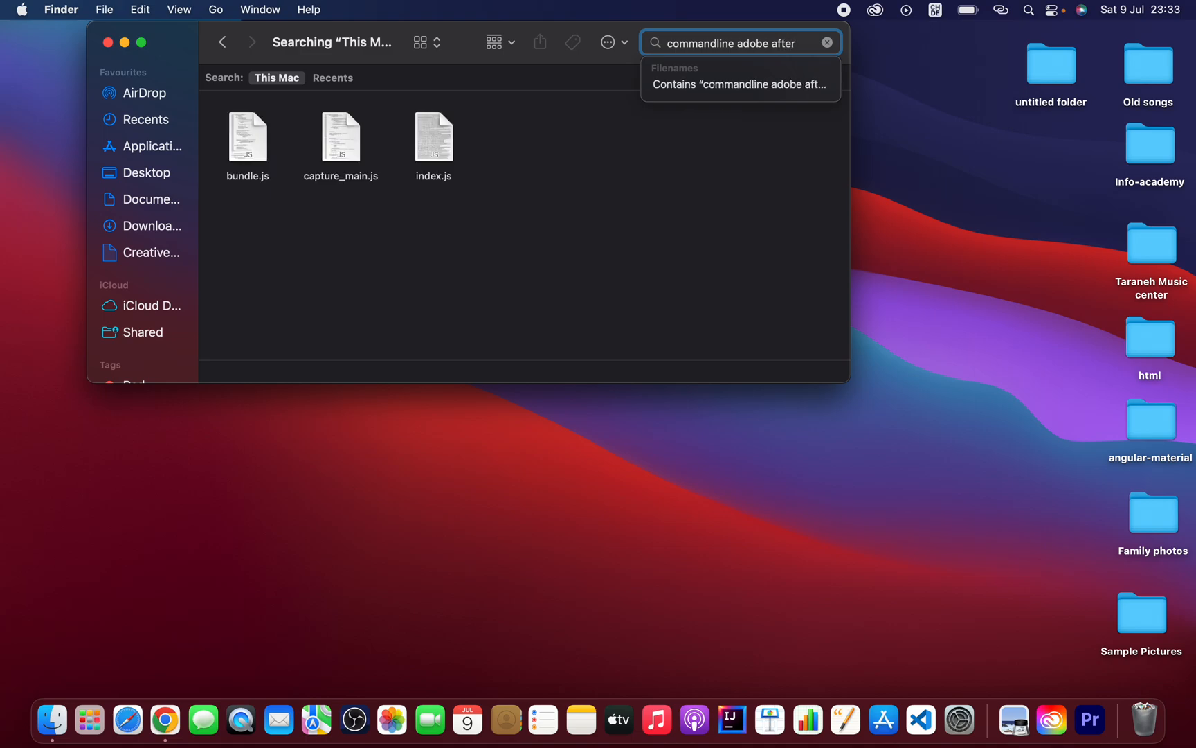
pyautogui.press('backspace')
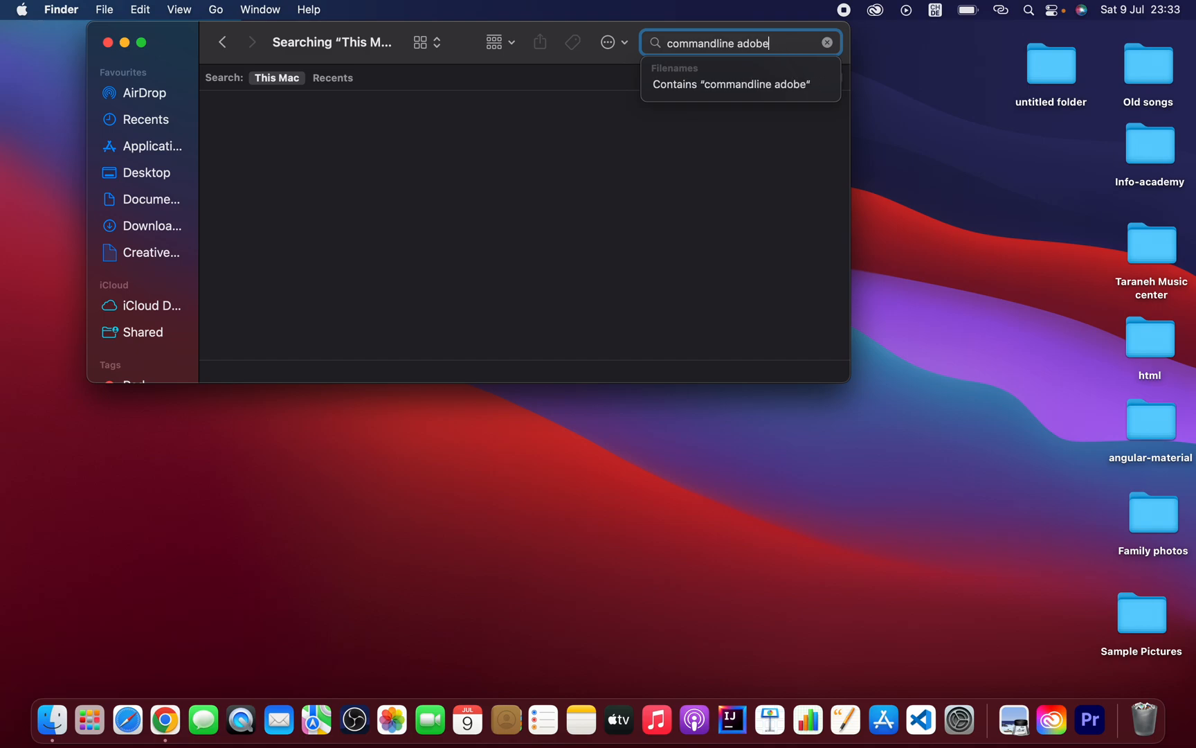
pyautogui.click(826, 43)
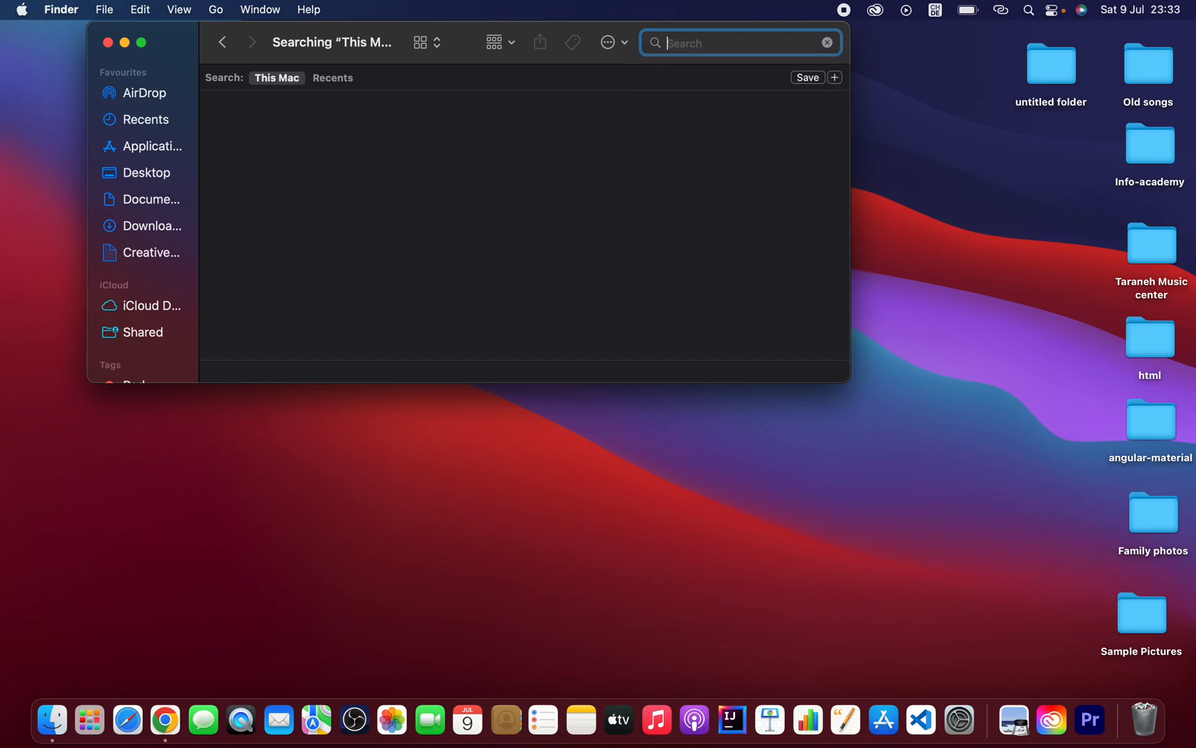
pyautogui.click(396, 497)
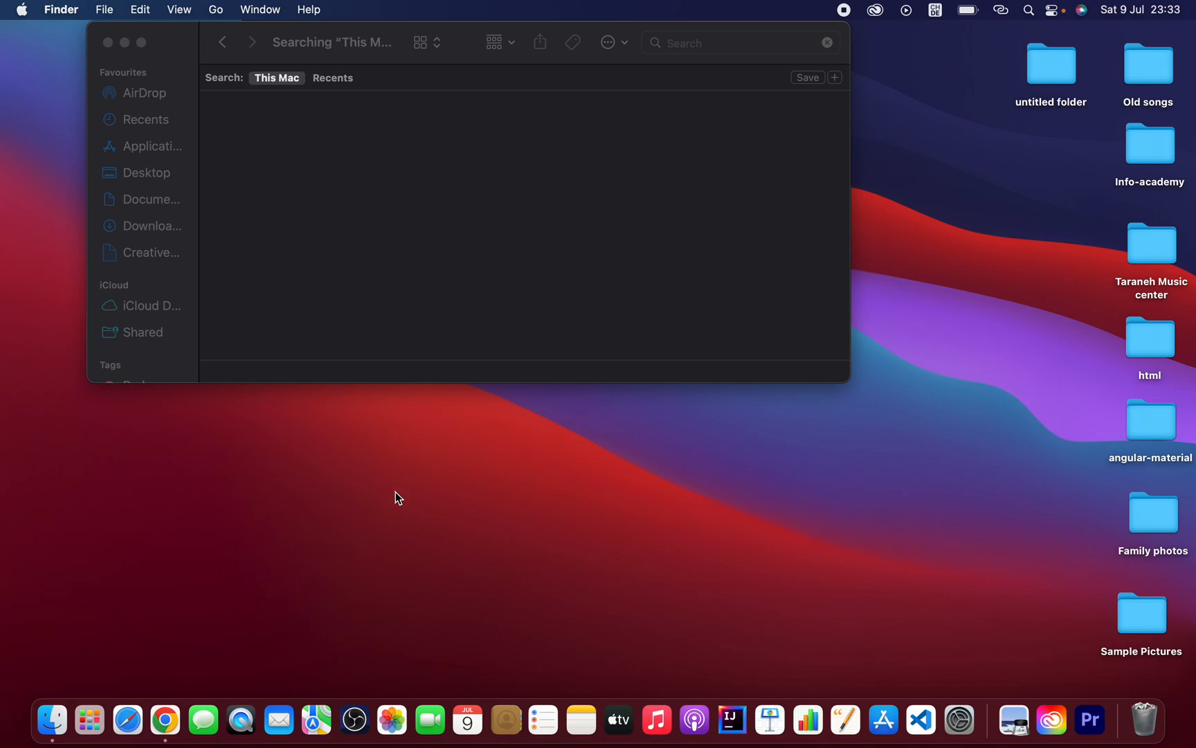
pyautogui.moveTo(417, 209)
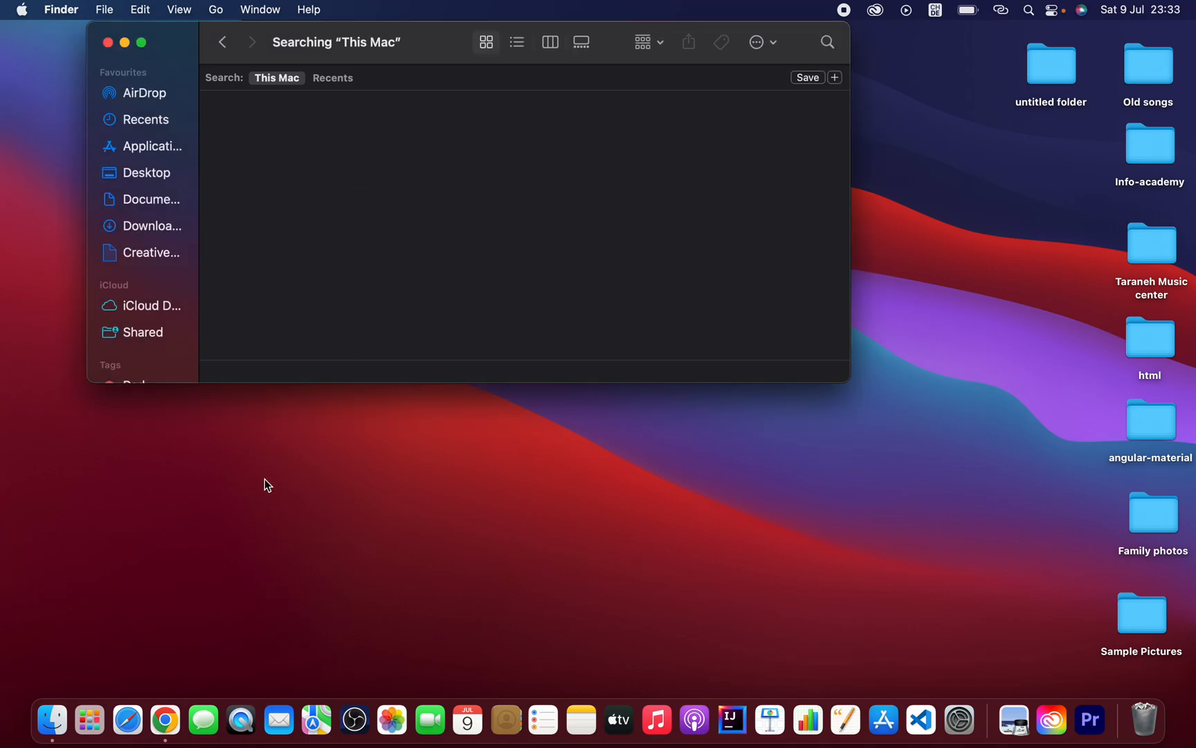
pyautogui.moveTo(666, 348)
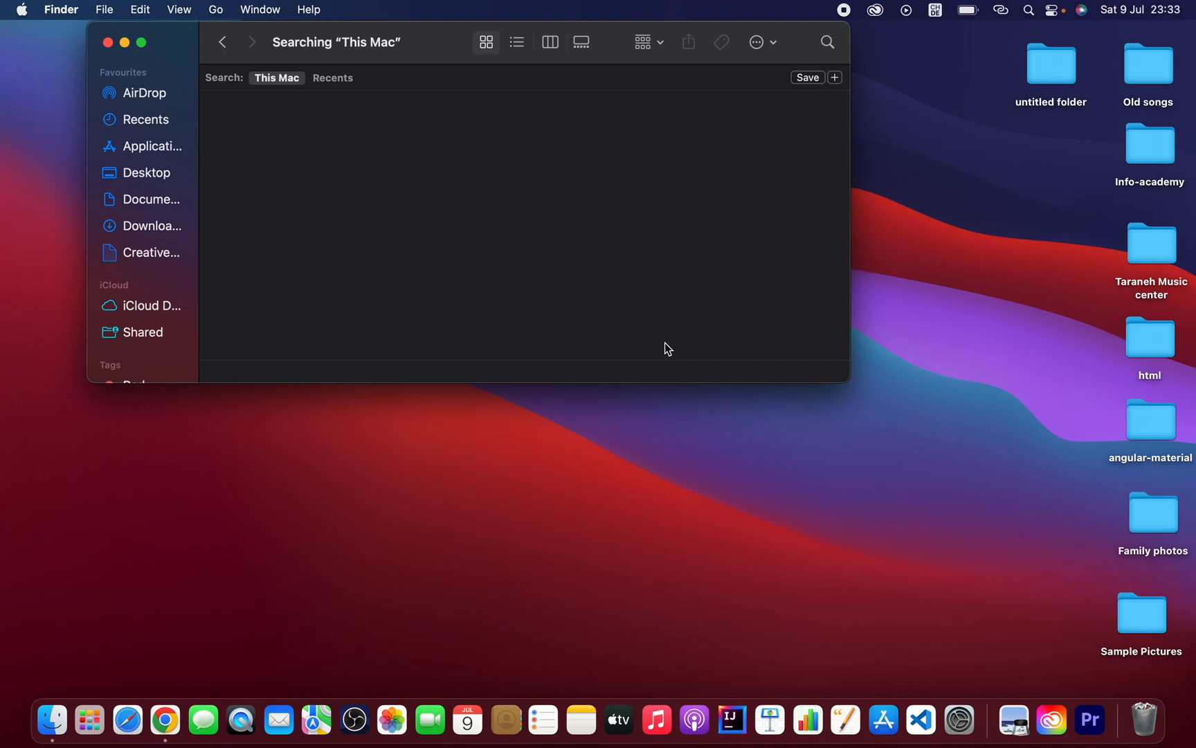
# Close the empty This Mac search window, leaving only the desktop
pyautogui.click(107, 42)
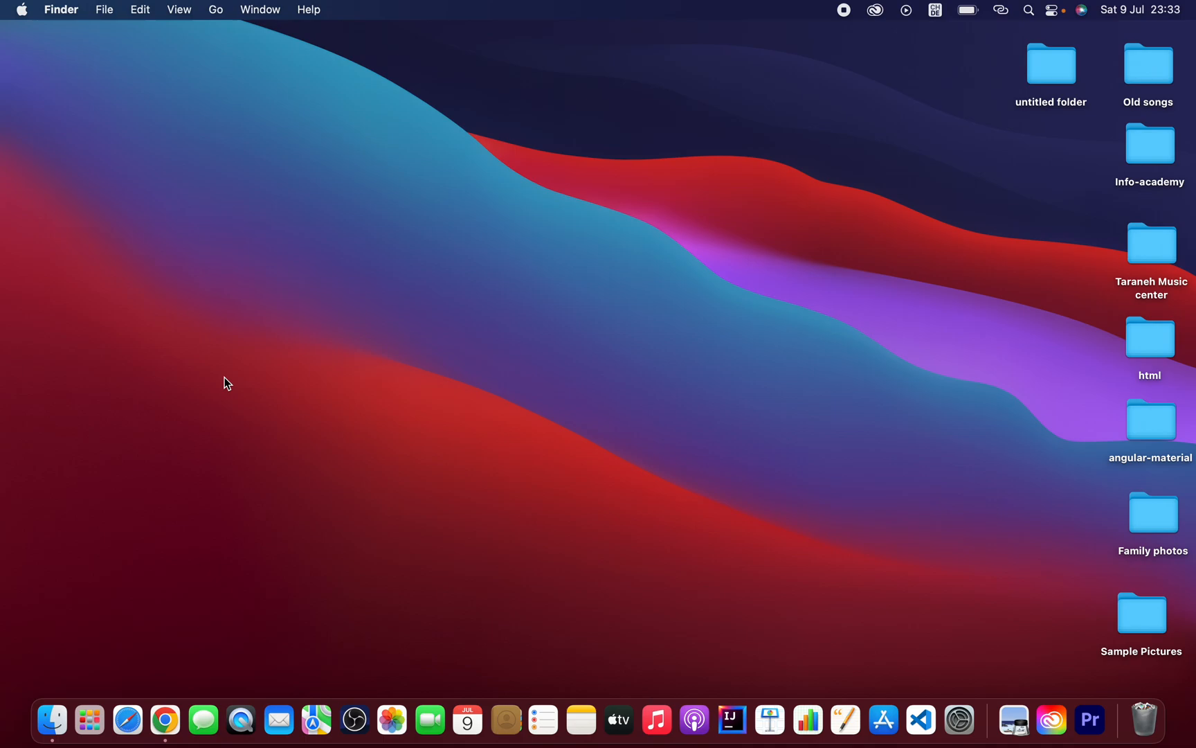
pyautogui.moveTo(884, 307)
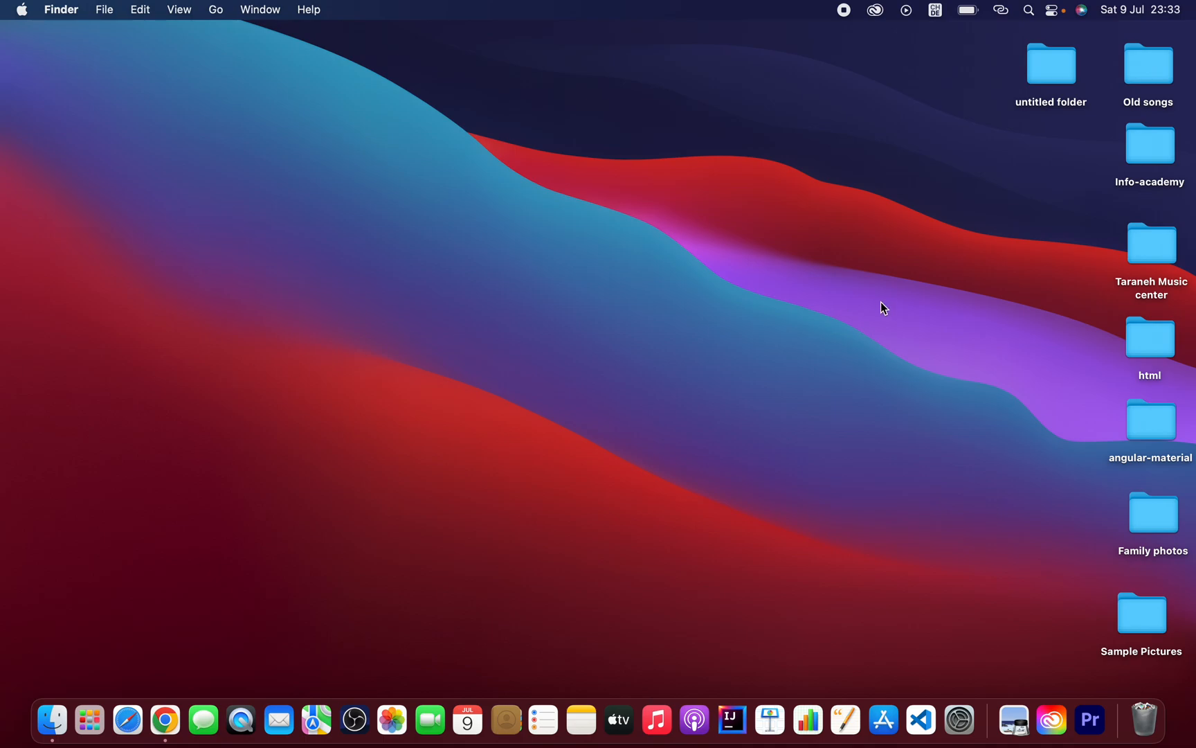
pyautogui.moveTo(839, 22)
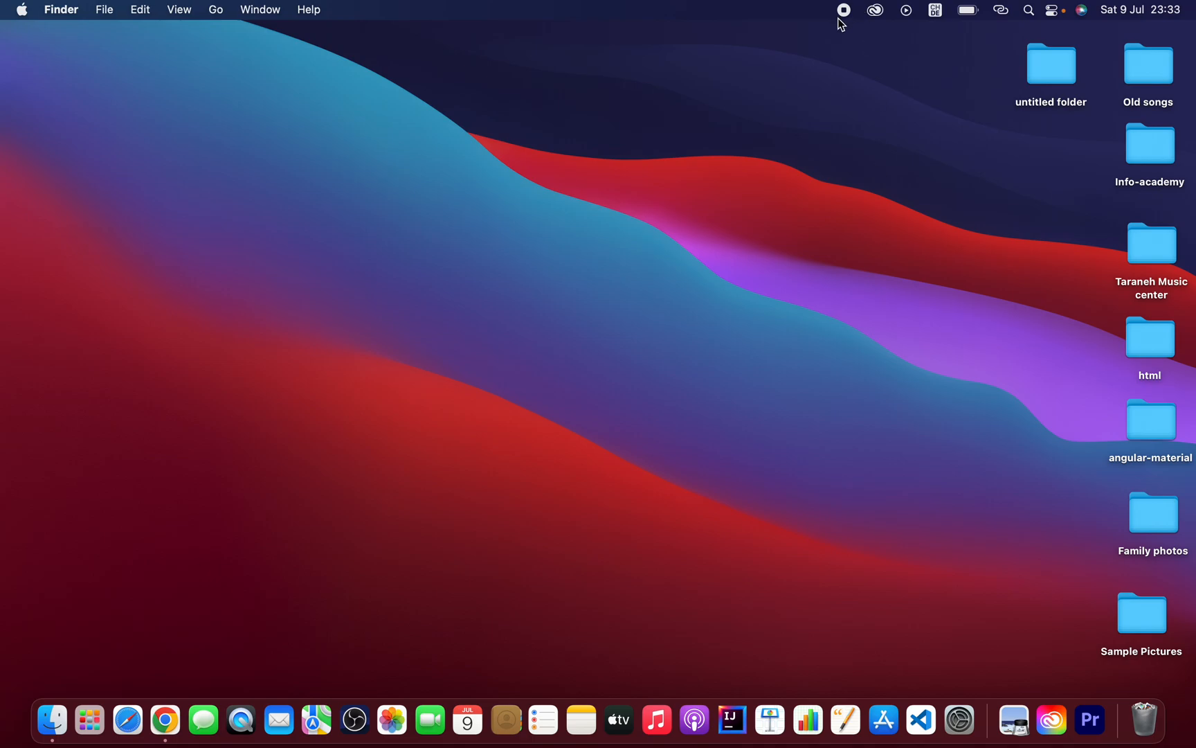